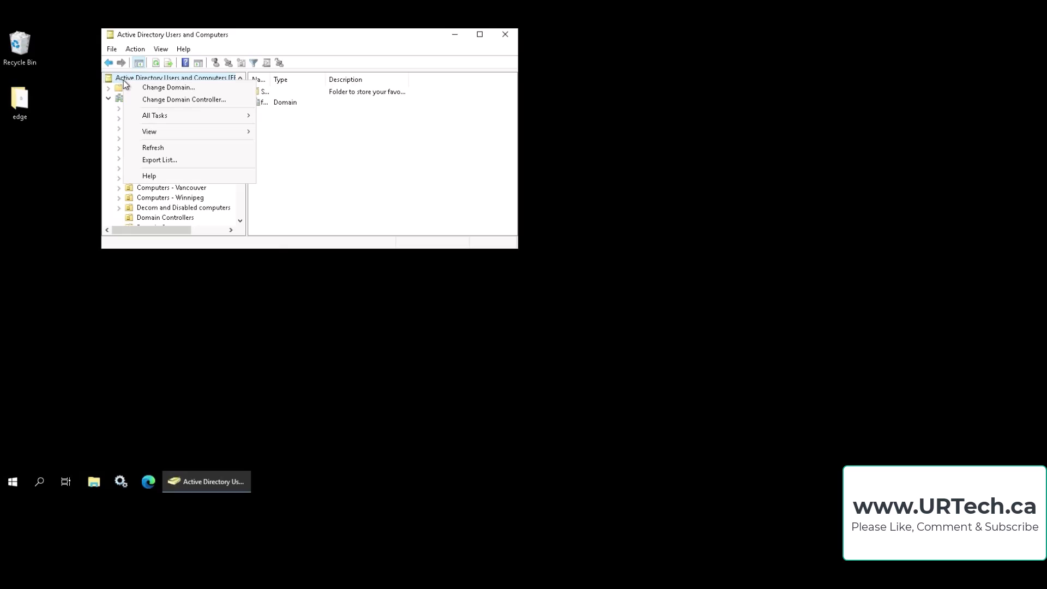
pyautogui.moveTo(155, 115)
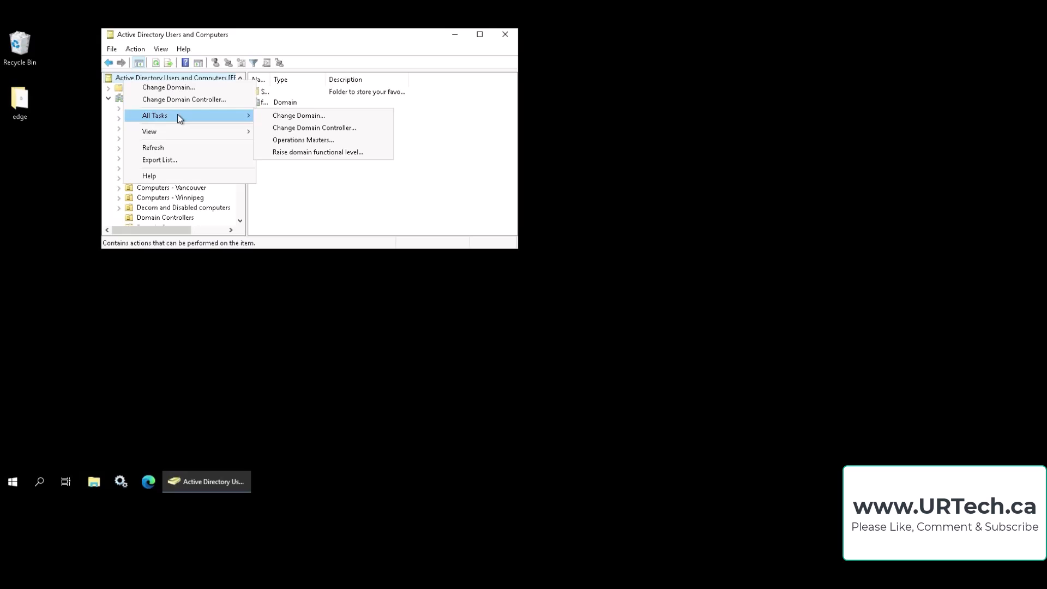
pyautogui.moveTo(302, 140)
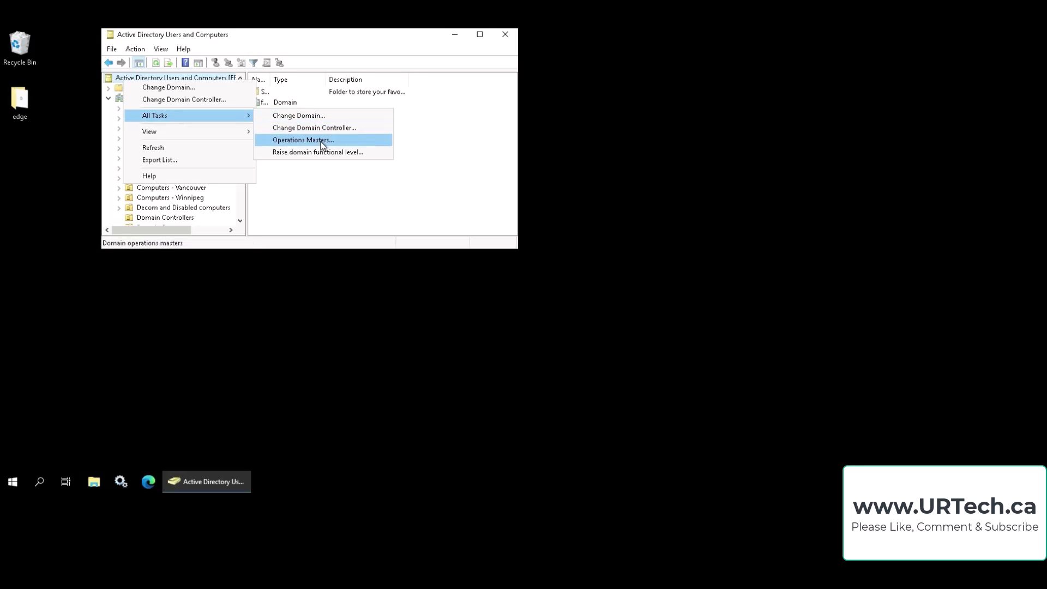
# Step: Dismiss the operations masters info, start elevated PowerShell, and query the time source with w32tm
pyautogui.click(303, 139)
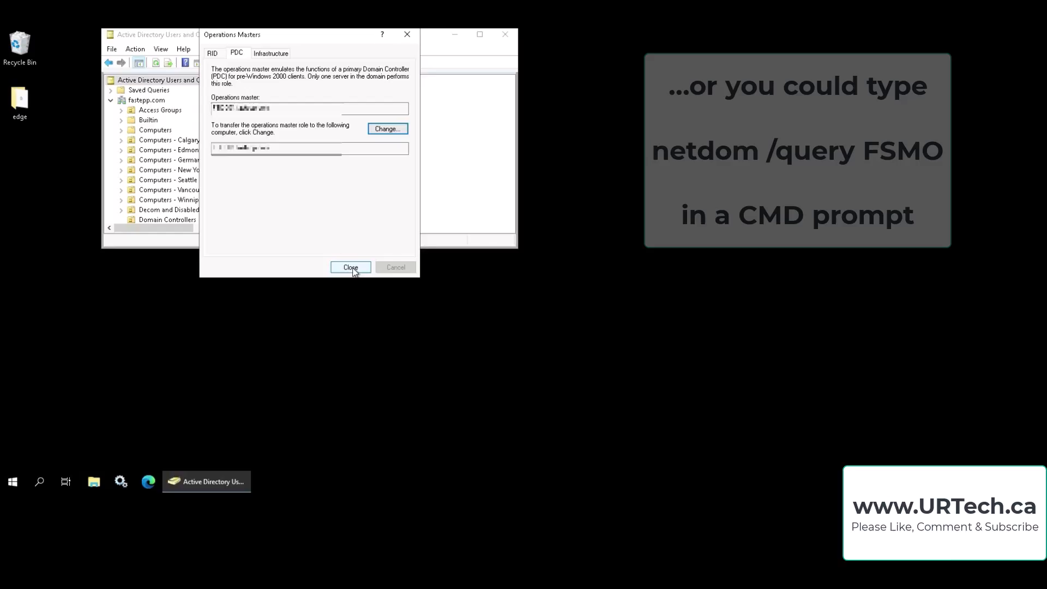
pyautogui.click(351, 267)
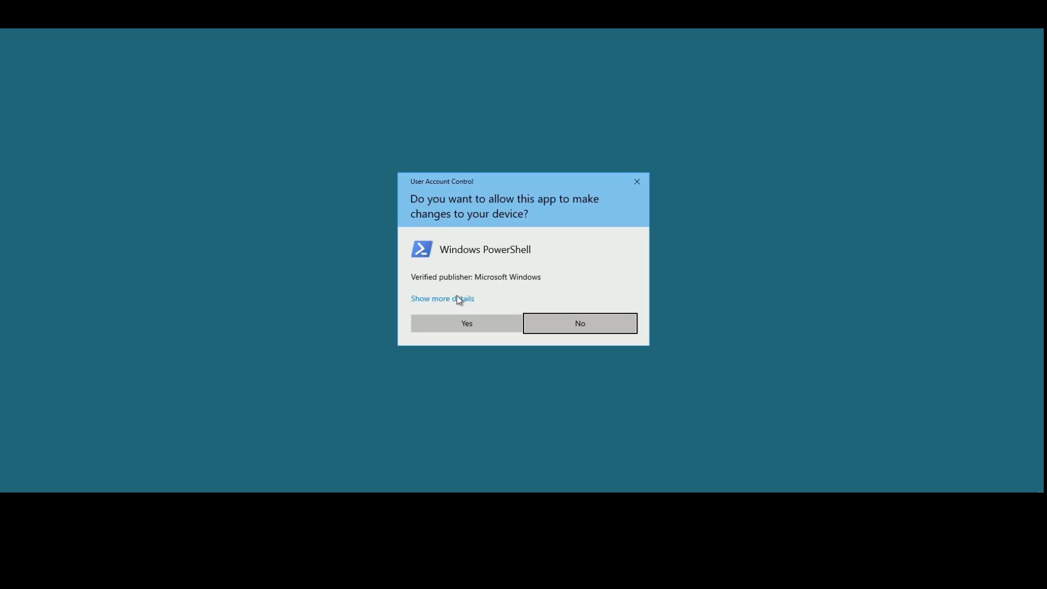
pyautogui.click(466, 324)
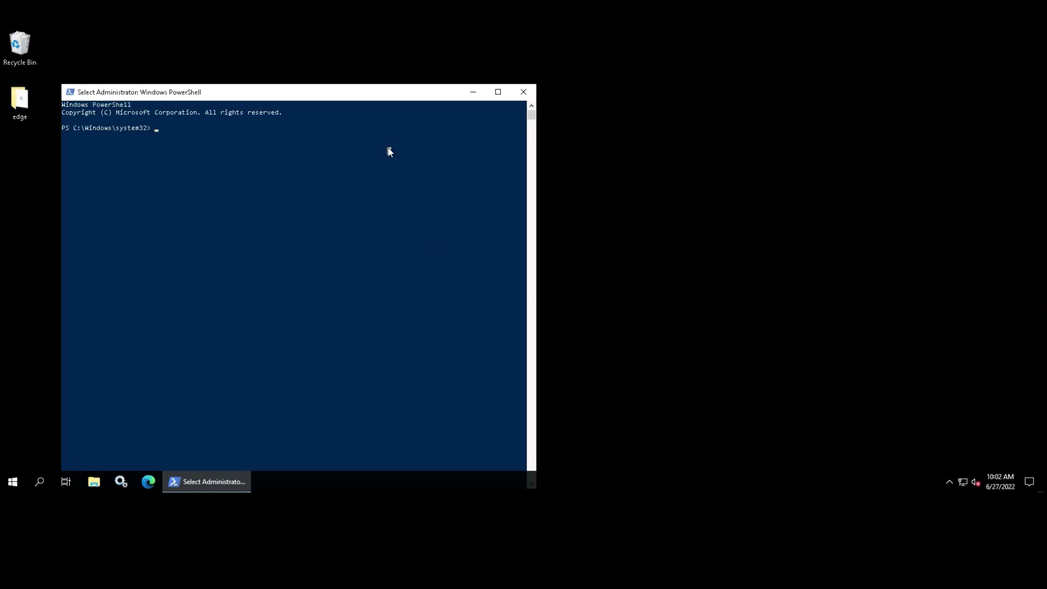
pyautogui.write('w32')
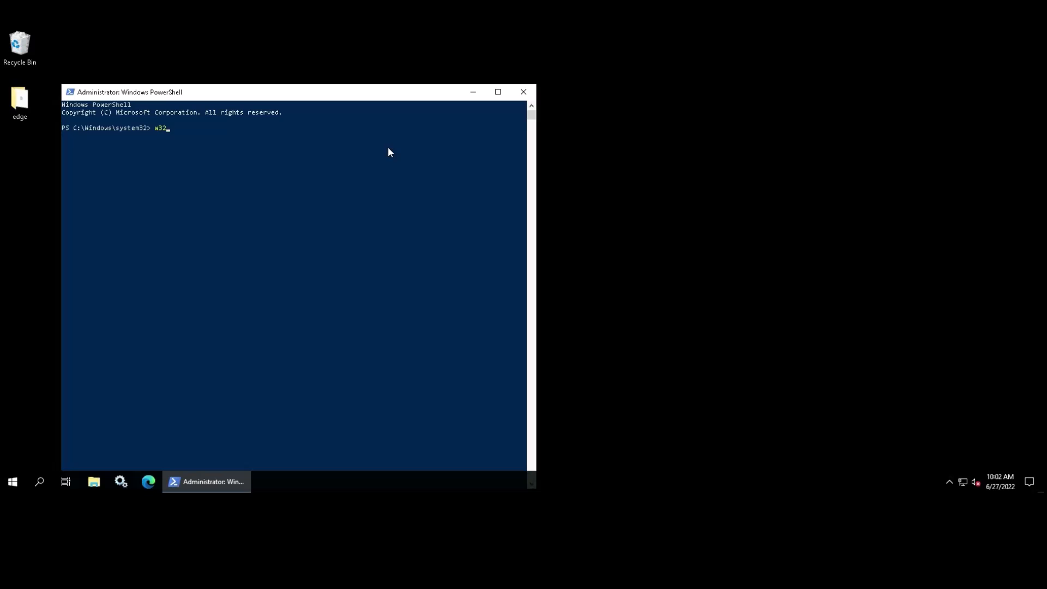
pyautogui.write('tm /query /source')
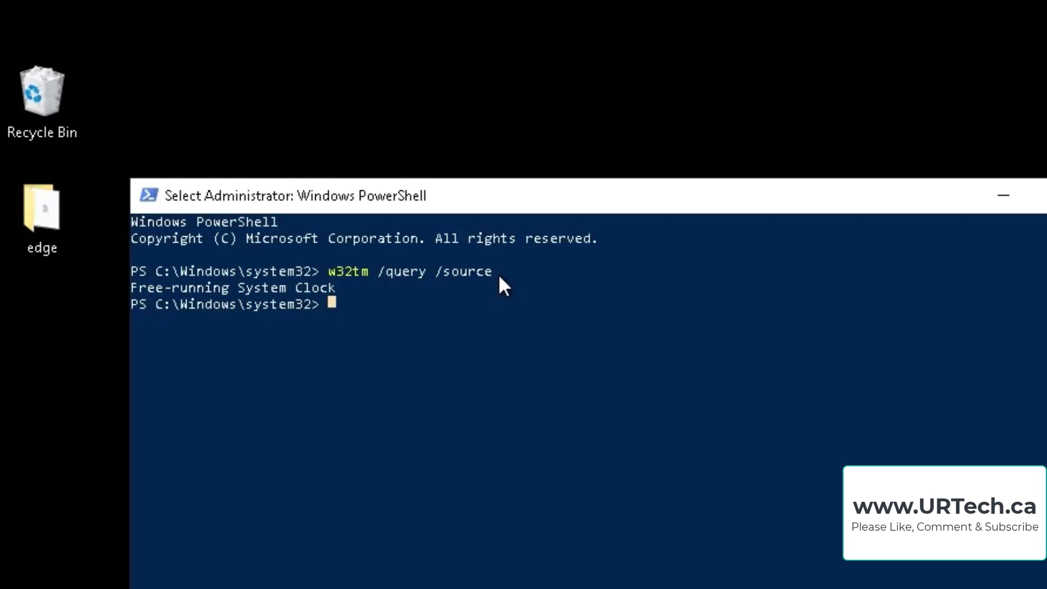
pyautogui.moveTo(538, 283)
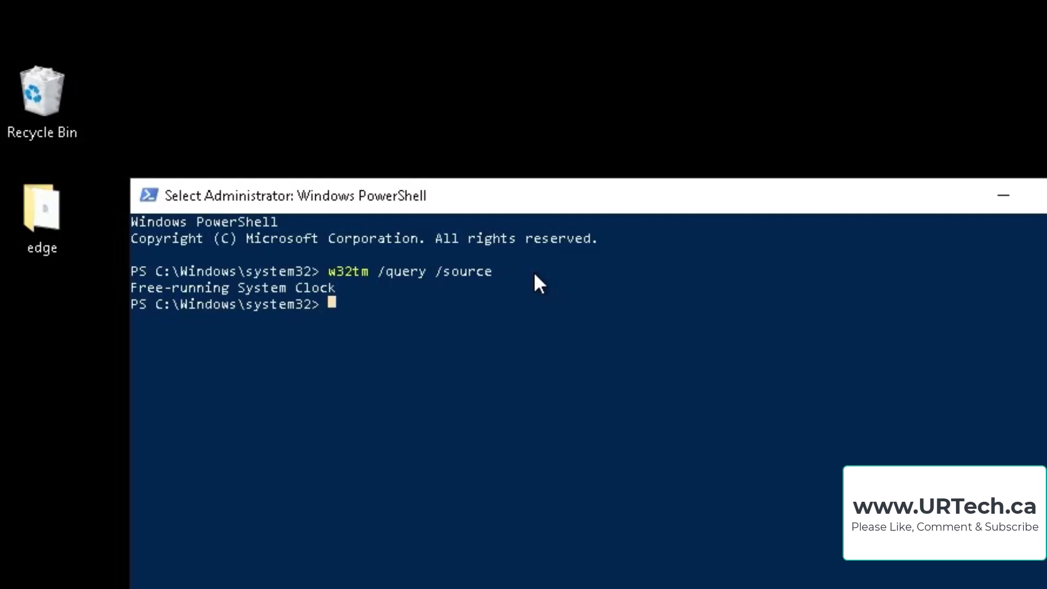
pyautogui.moveTo(535, 208)
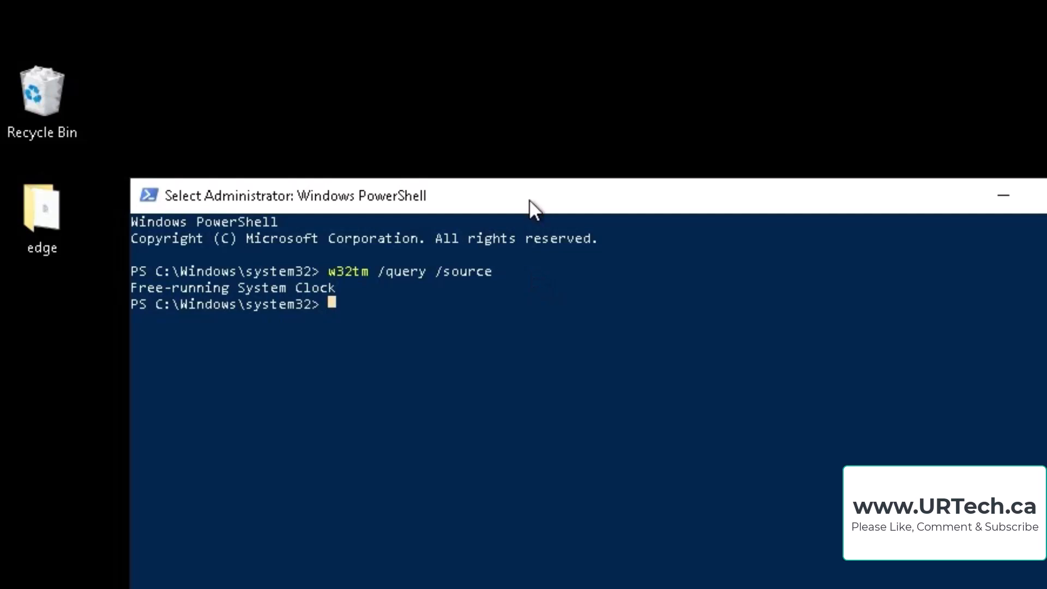
pyautogui.moveTo(535, 196); pyautogui.dragTo(595, 129)
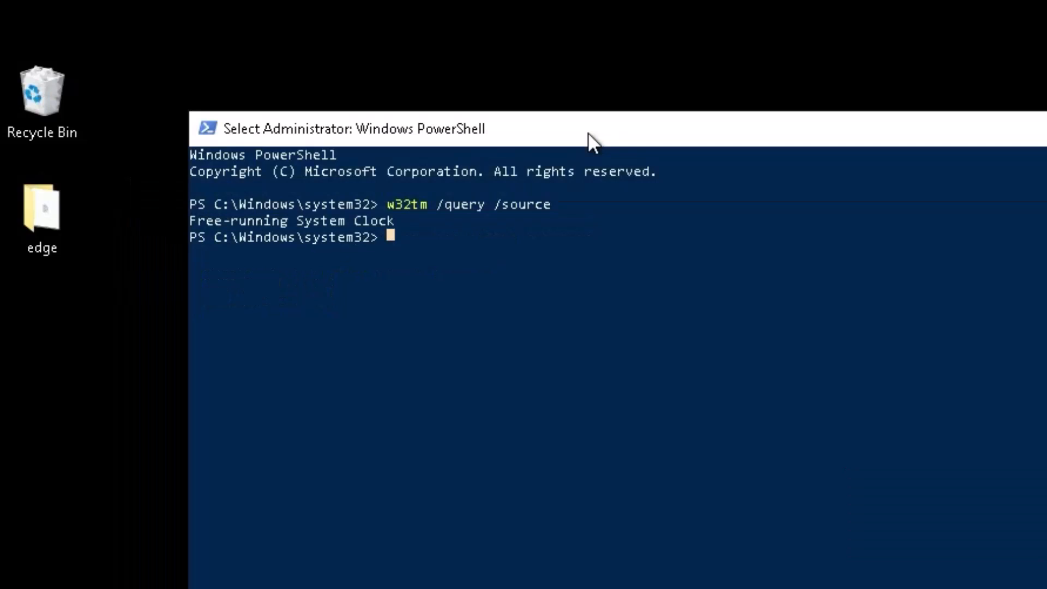
pyautogui.click(13, 584)
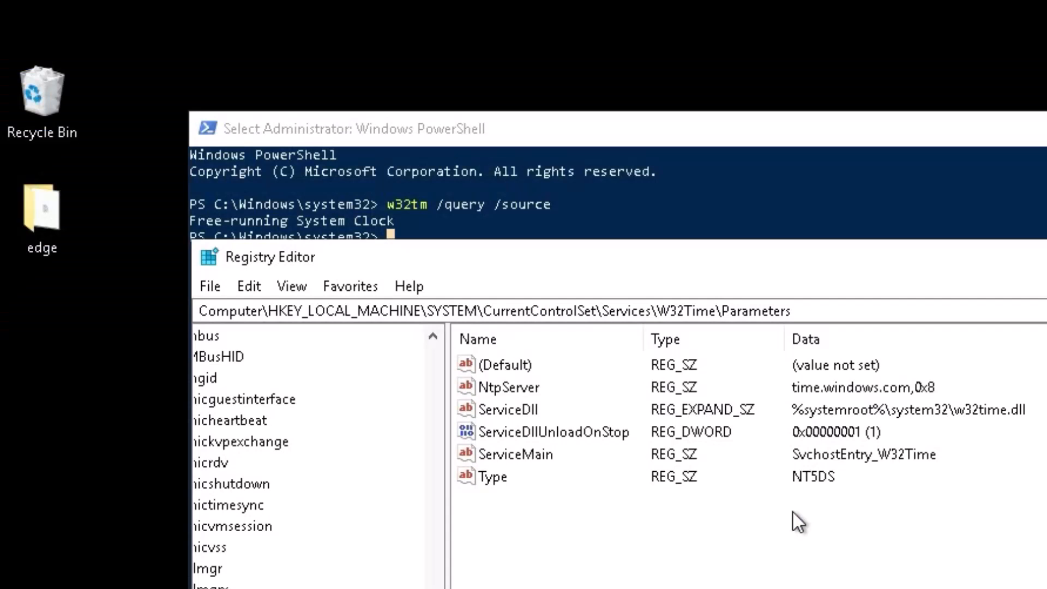
pyautogui.moveTo(875, 279)
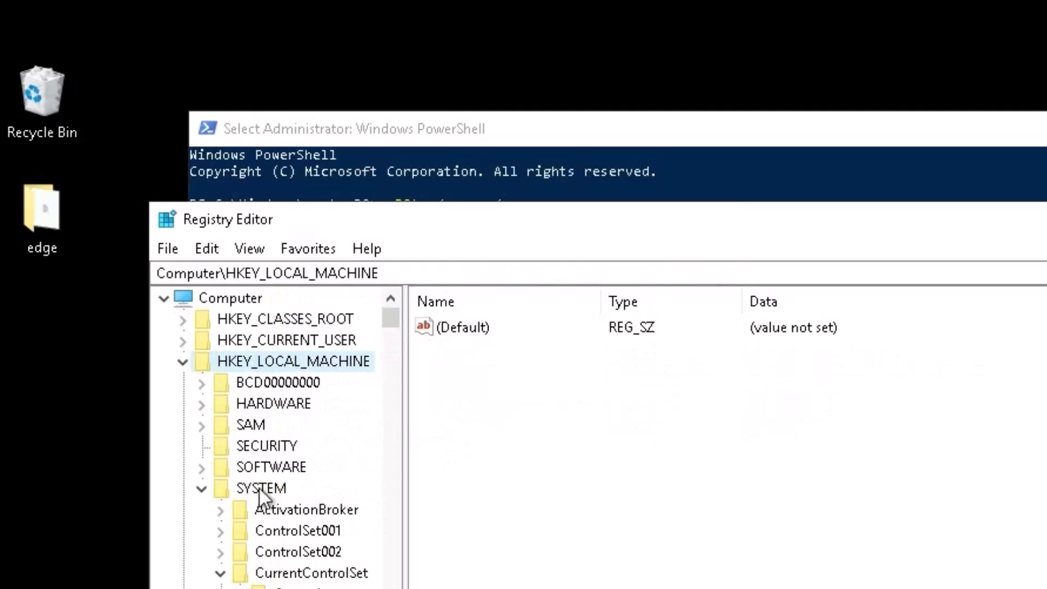
# Step: Browse to W32Time\Parameters (Type NT5DS, NtpServer time.windows.com,0x8) and type w32tm /query /source
pyautogui.click(310, 573)
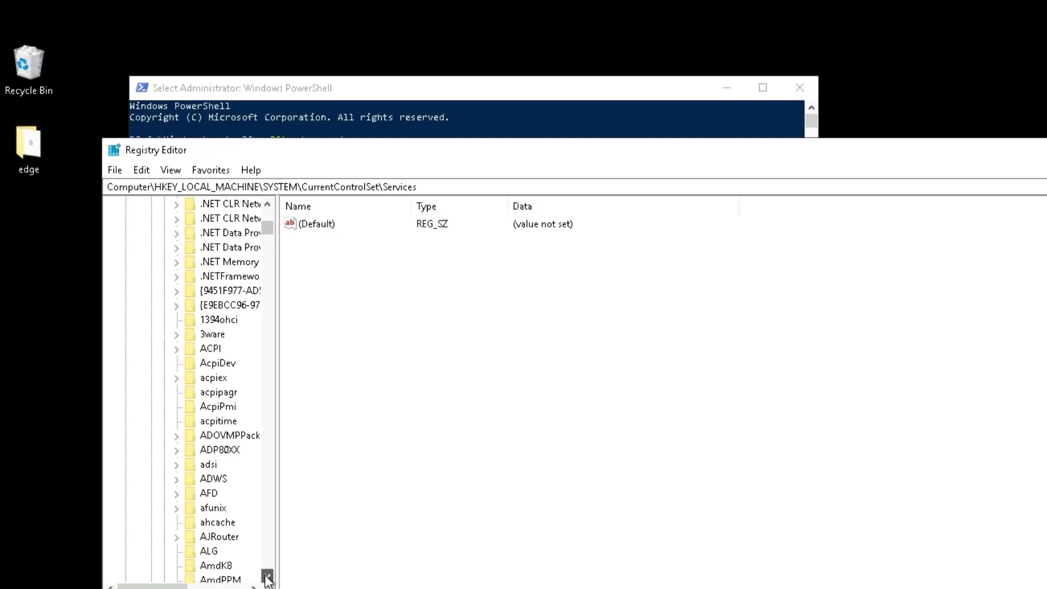
pyautogui.click(220, 566)
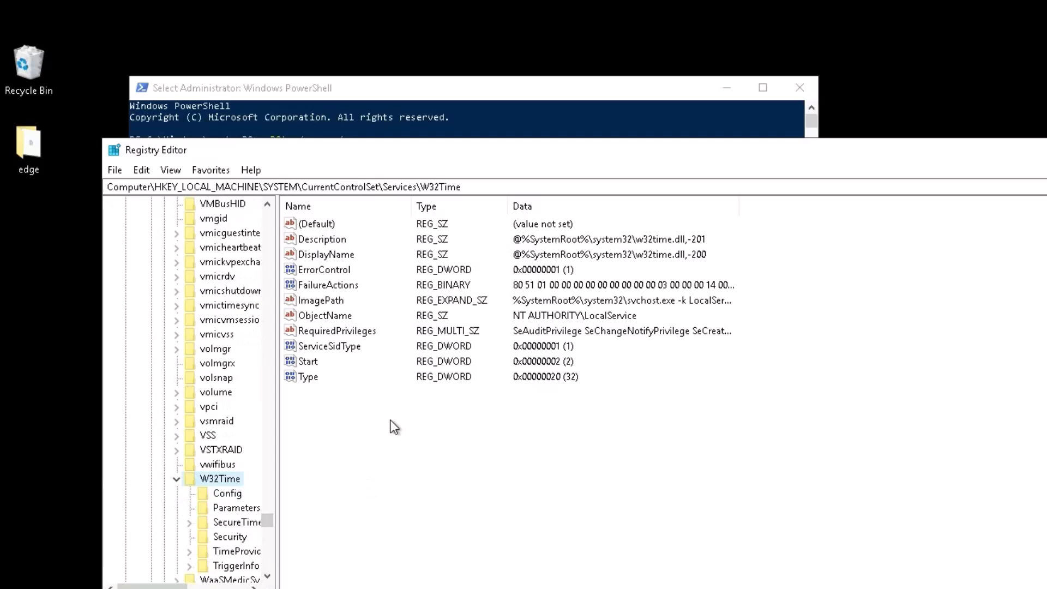
pyautogui.moveTo(333, 506)
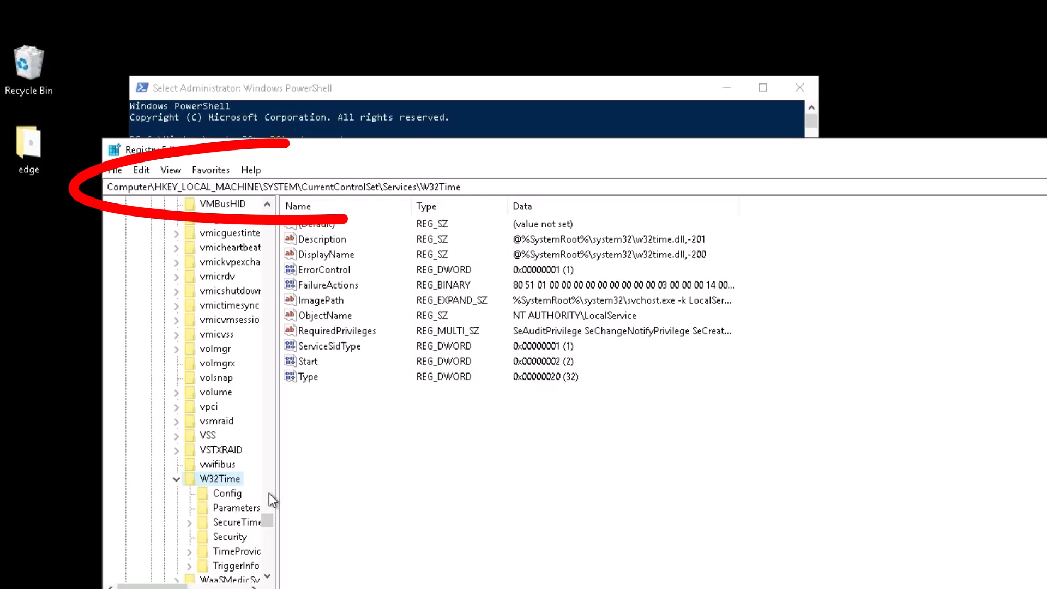
pyautogui.click(236, 508)
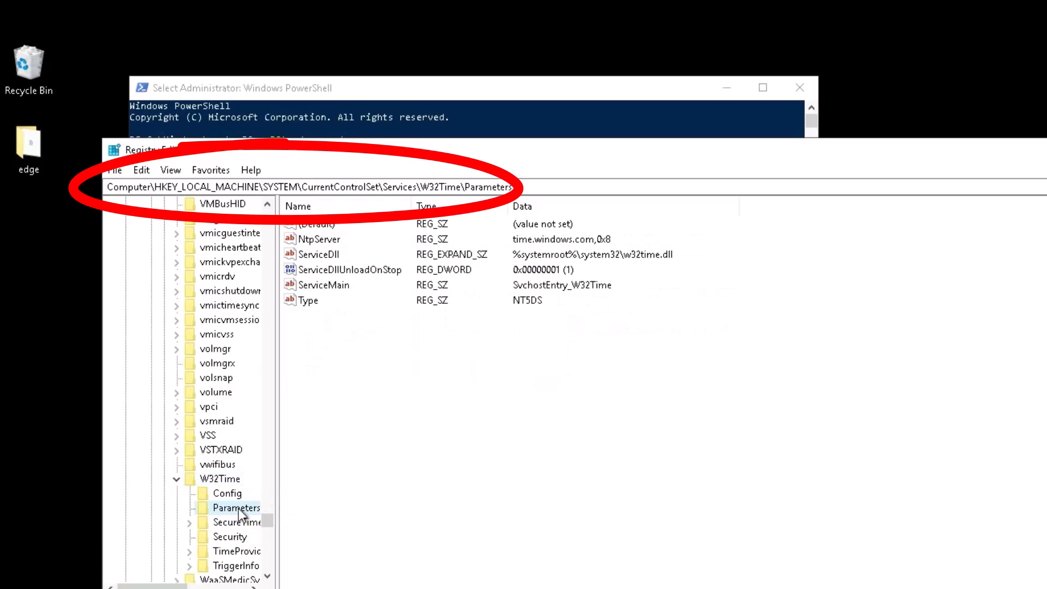
pyautogui.click(309, 300)
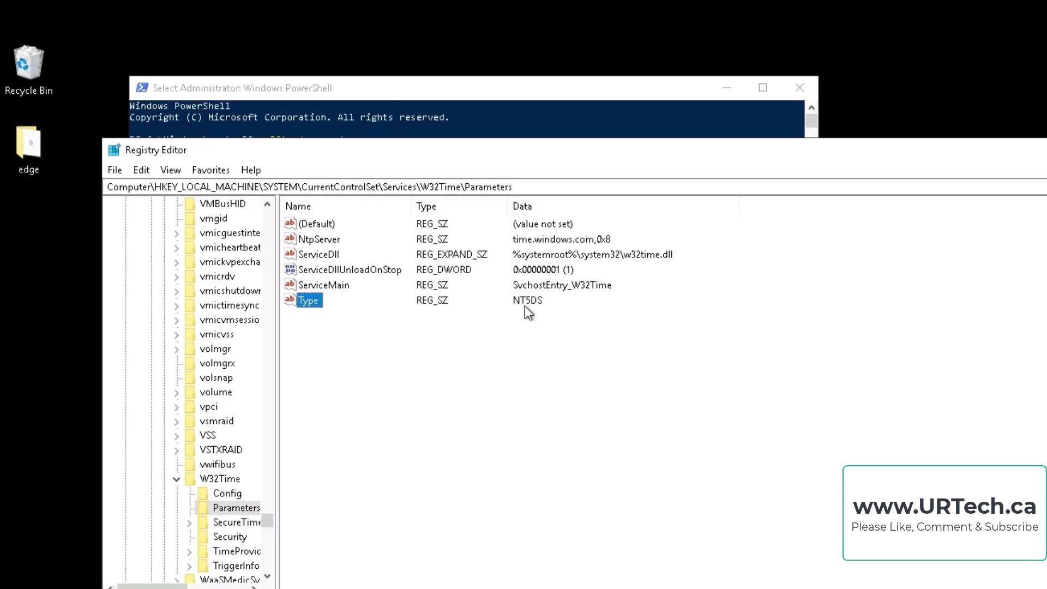
pyautogui.write('w32tm /query /source')
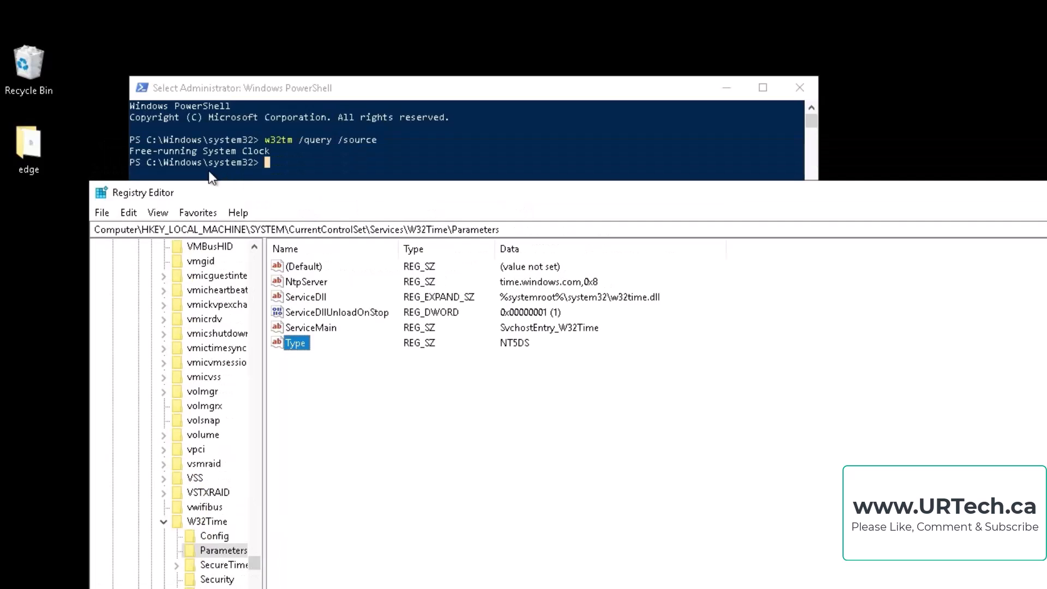
pyautogui.moveTo(289, 199)
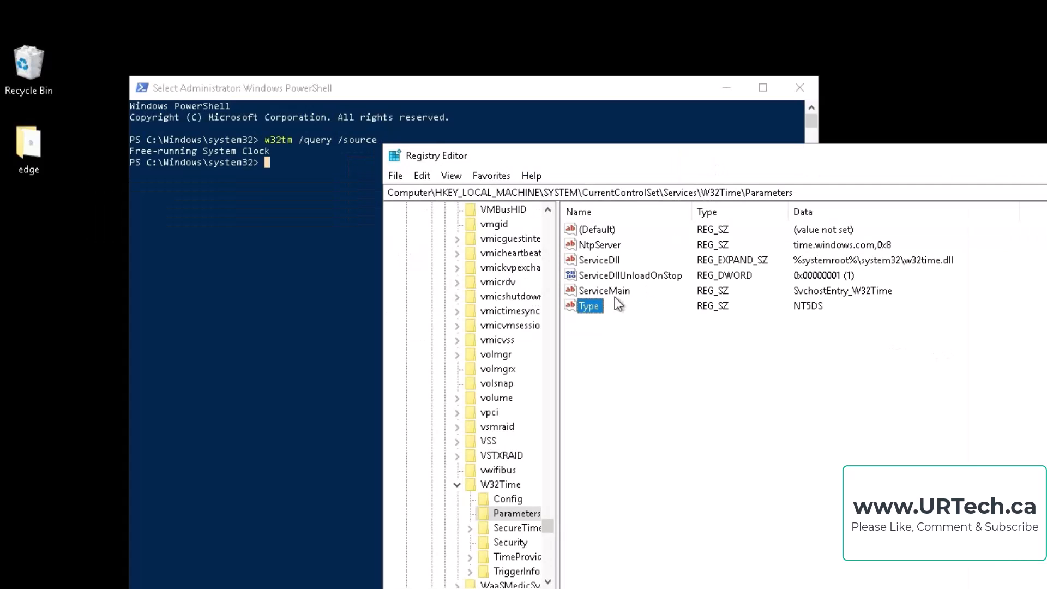
pyautogui.moveTo(602, 314)
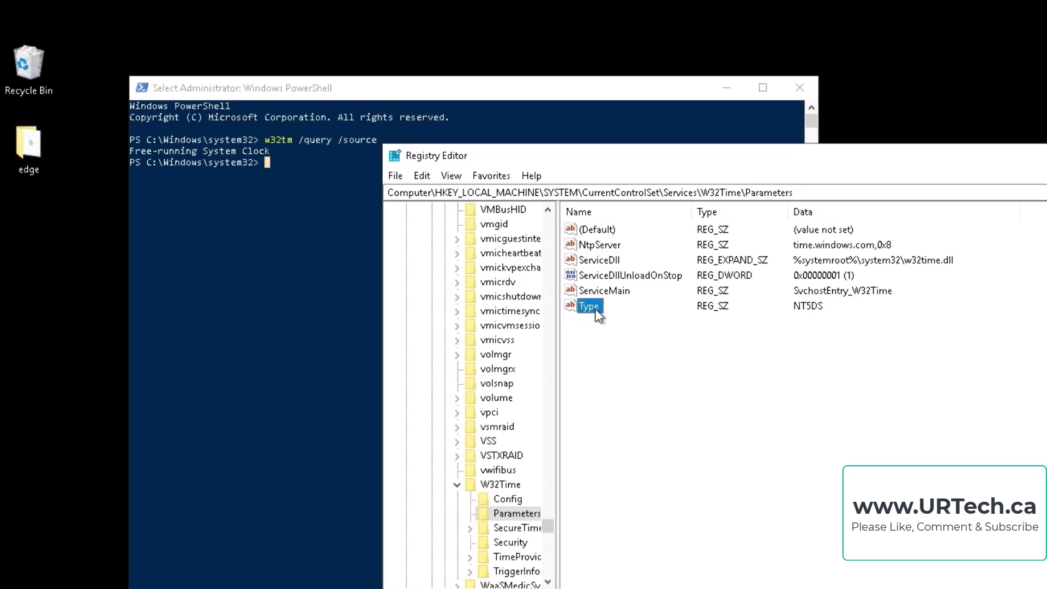
# Step: Begin changing the Type value to NTP, then cancel so it stays NT5DS
pyautogui.doubleClick(589, 306)
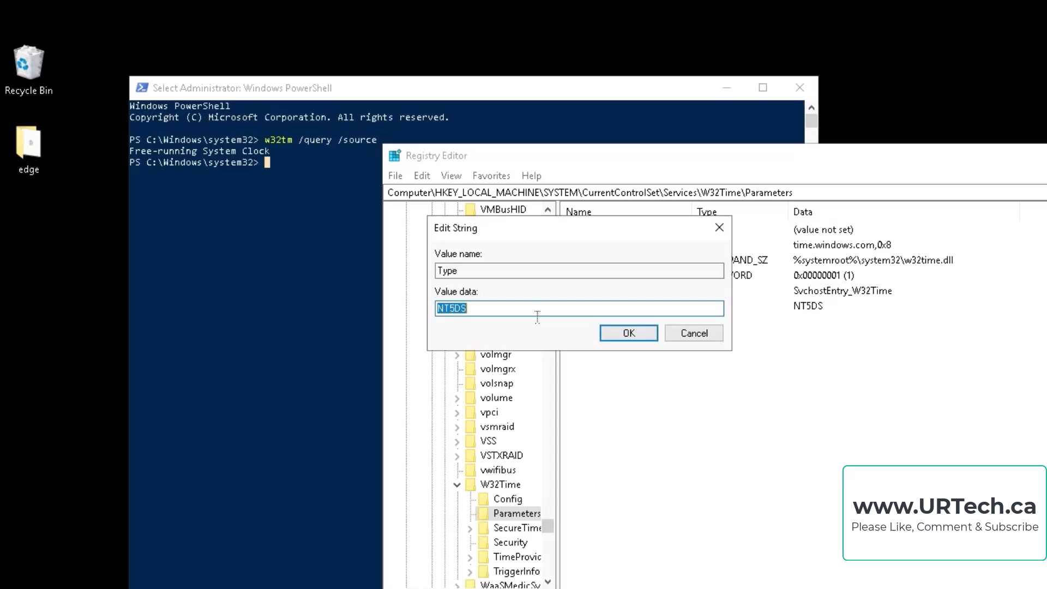
pyautogui.write('NTP')
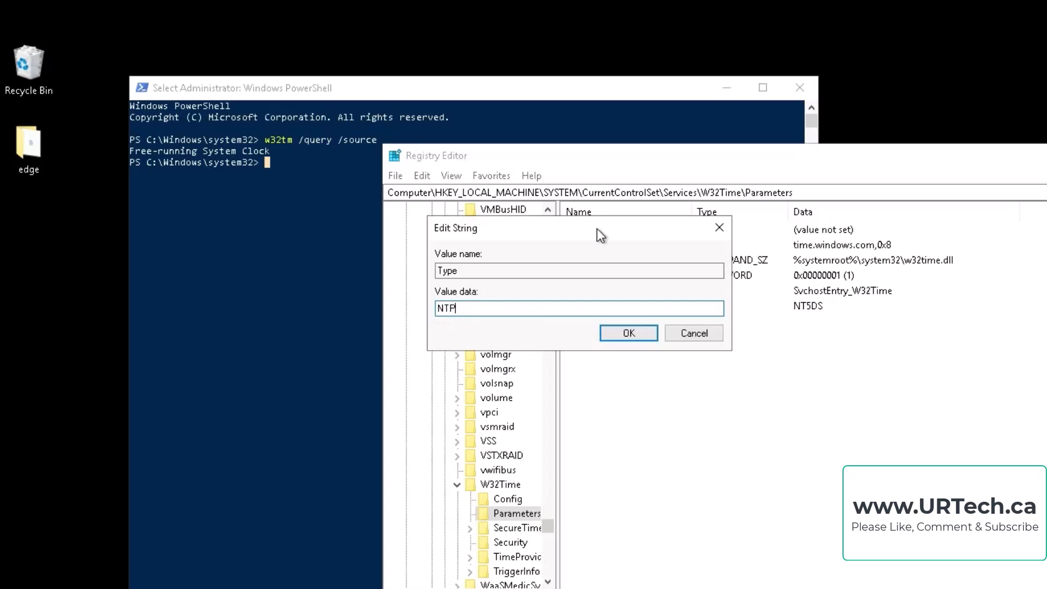
pyautogui.moveTo(694, 334)
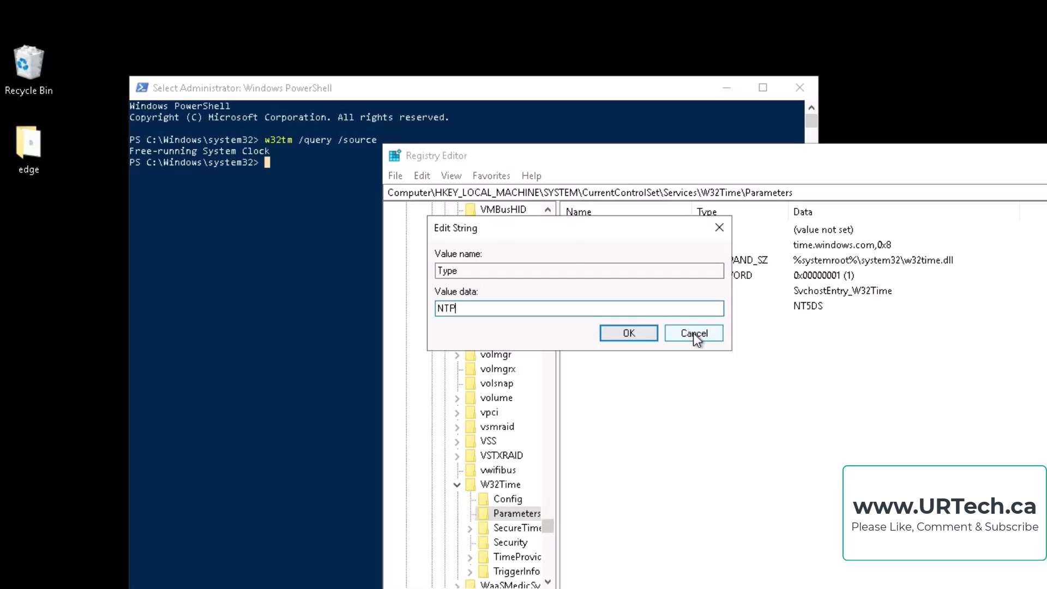
pyautogui.click(693, 332)
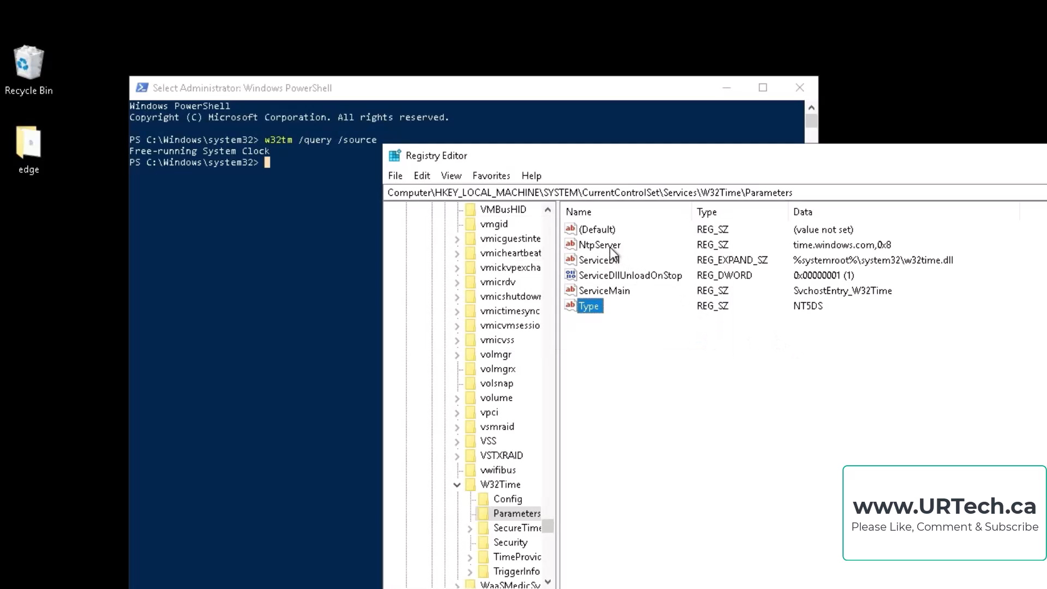
# Step: View the NtpServer data (time.windows.com,0x8) and close it unchanged
pyautogui.click(599, 245)
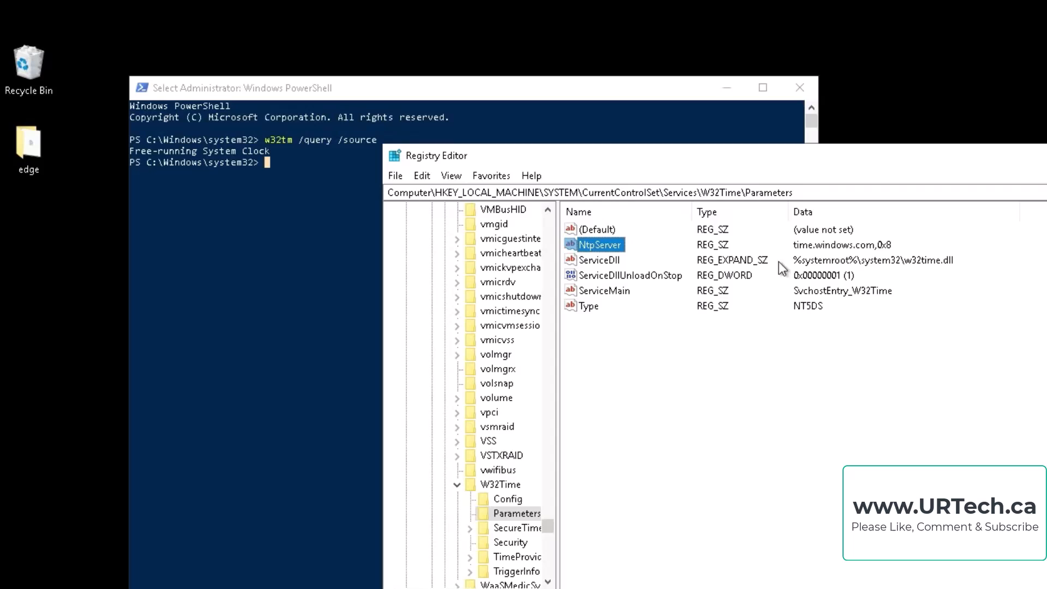
pyautogui.moveTo(465, 253)
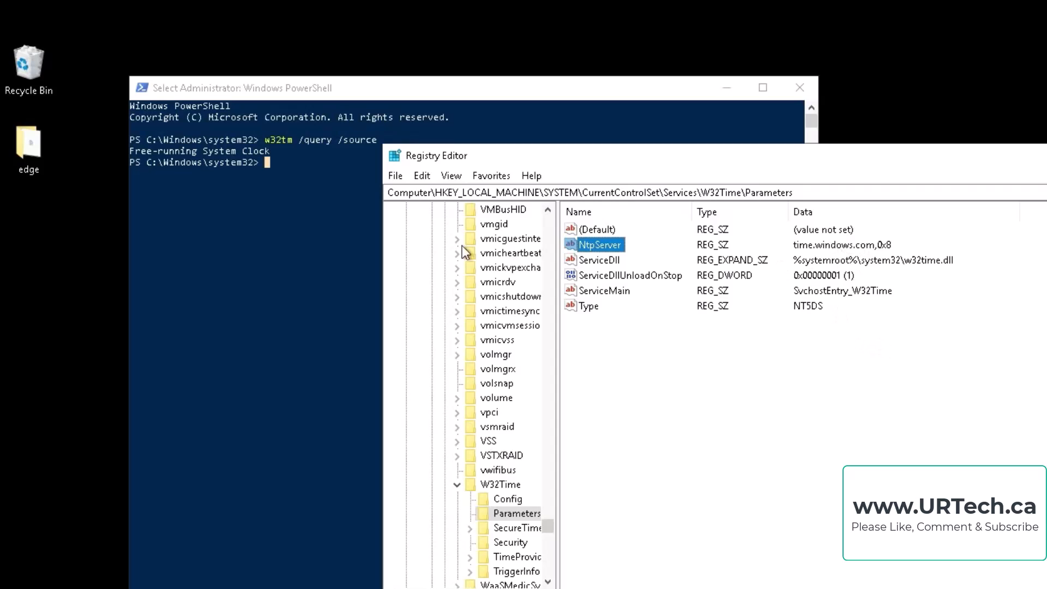
pyautogui.doubleClick(601, 244)
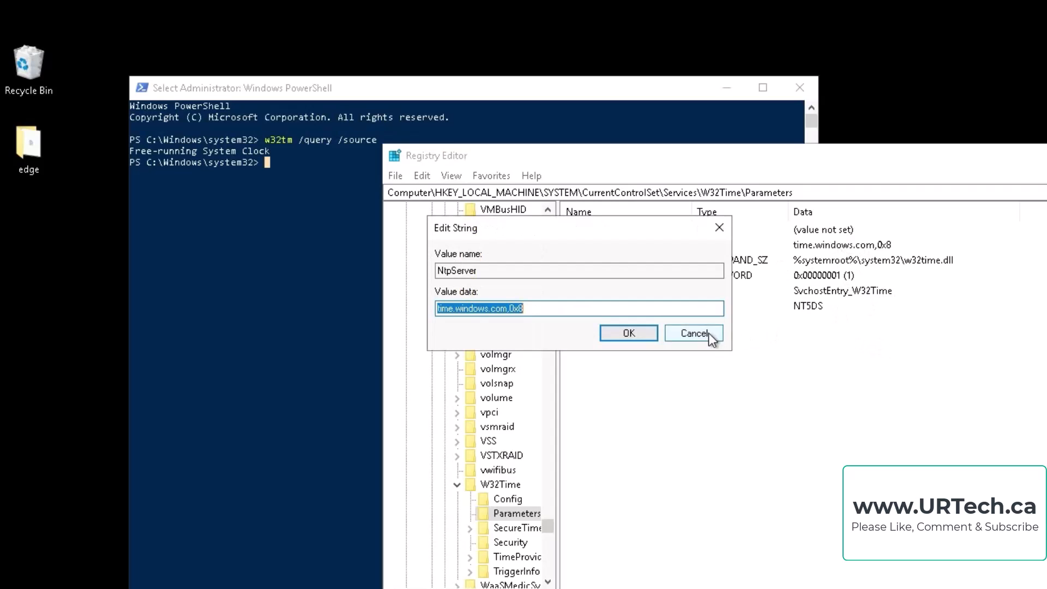
pyautogui.click(694, 333)
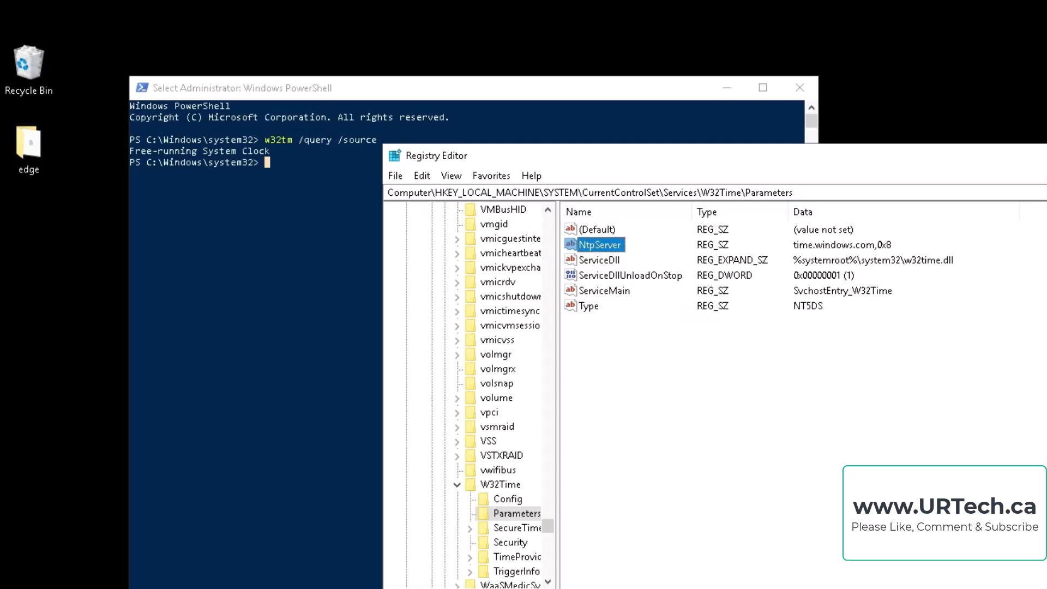
pyautogui.moveTo(584, 302)
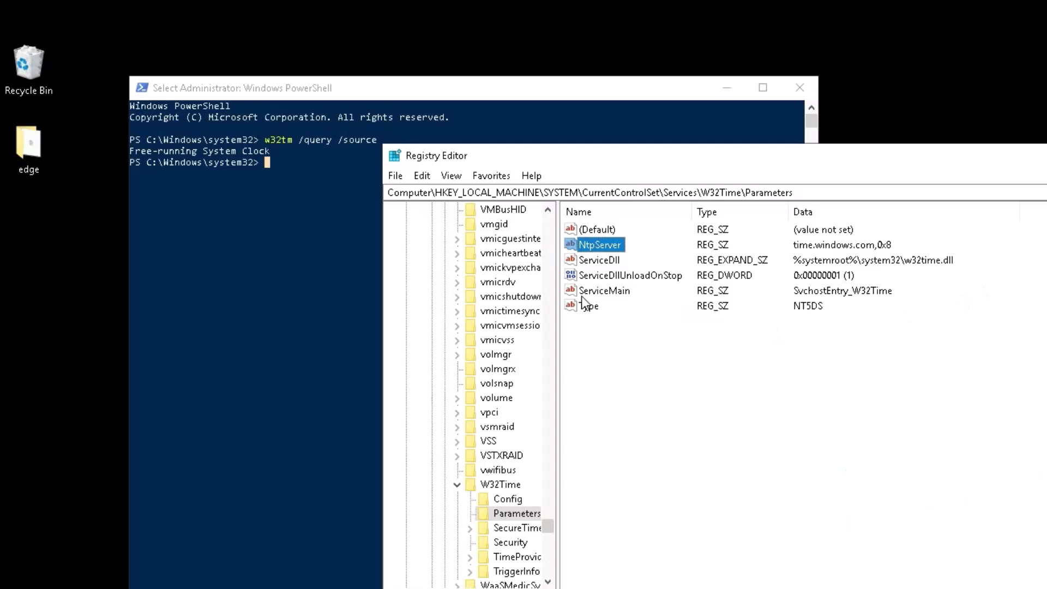
pyautogui.moveTo(618, 253)
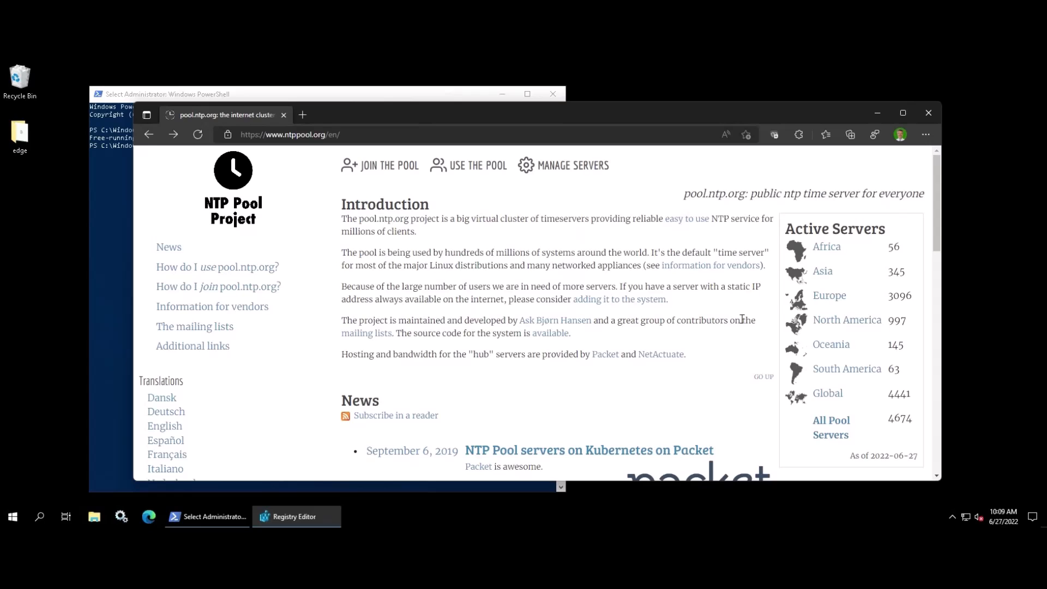
# Step: Go from North America to the Canada pool zone and select 1.ca.pool.ntp.org
pyautogui.click(847, 320)
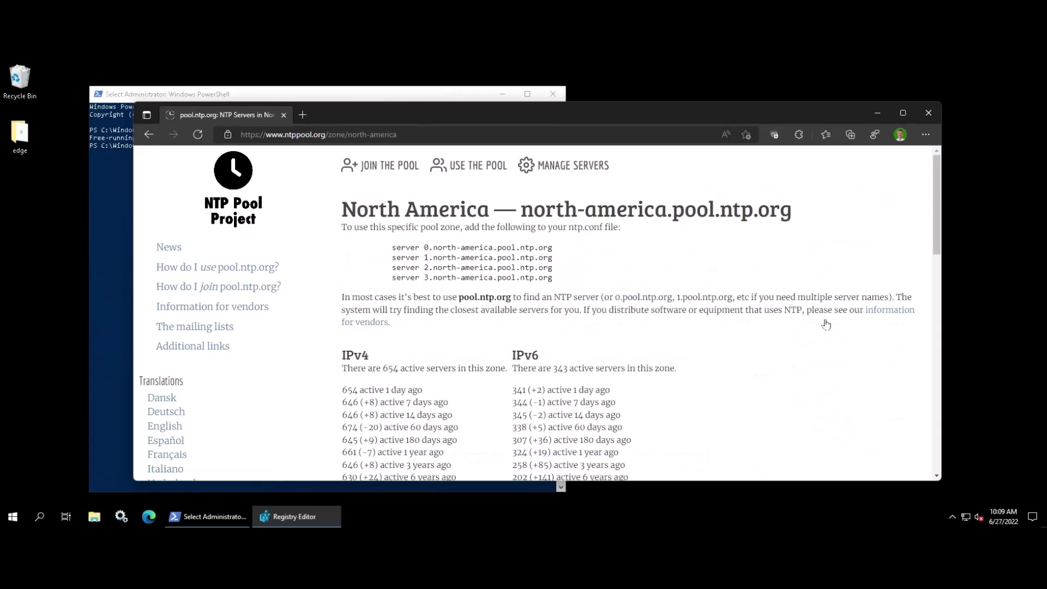
pyautogui.scroll(-3)
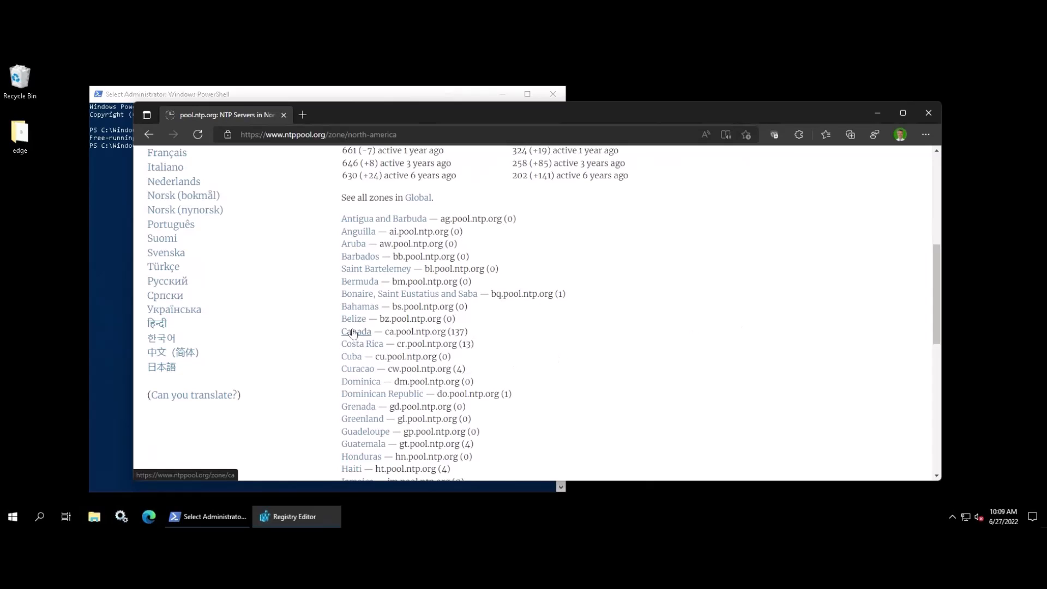
pyautogui.click(357, 331)
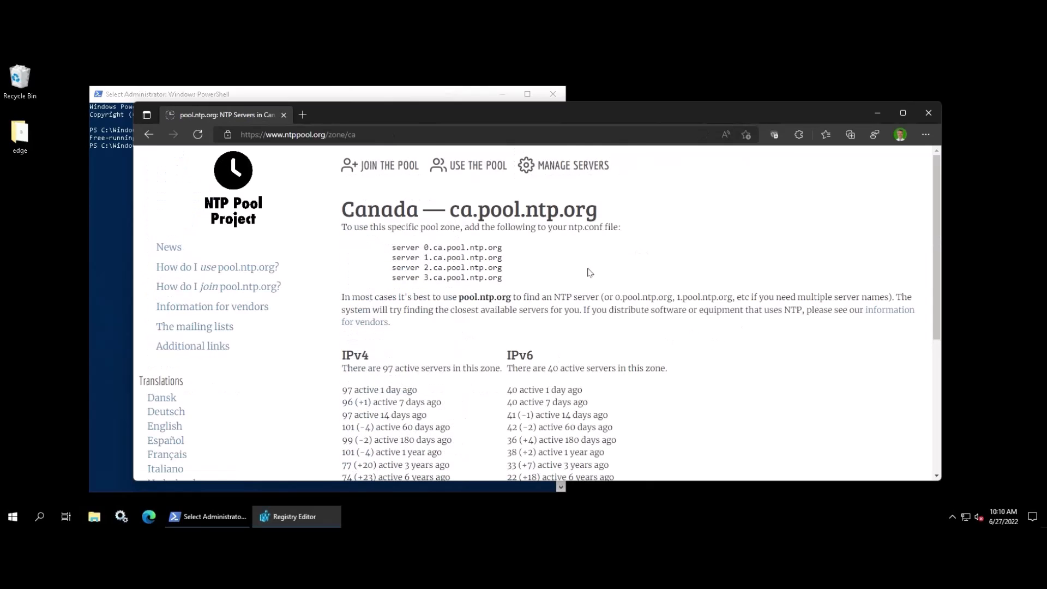
pyautogui.moveTo(353, 297)
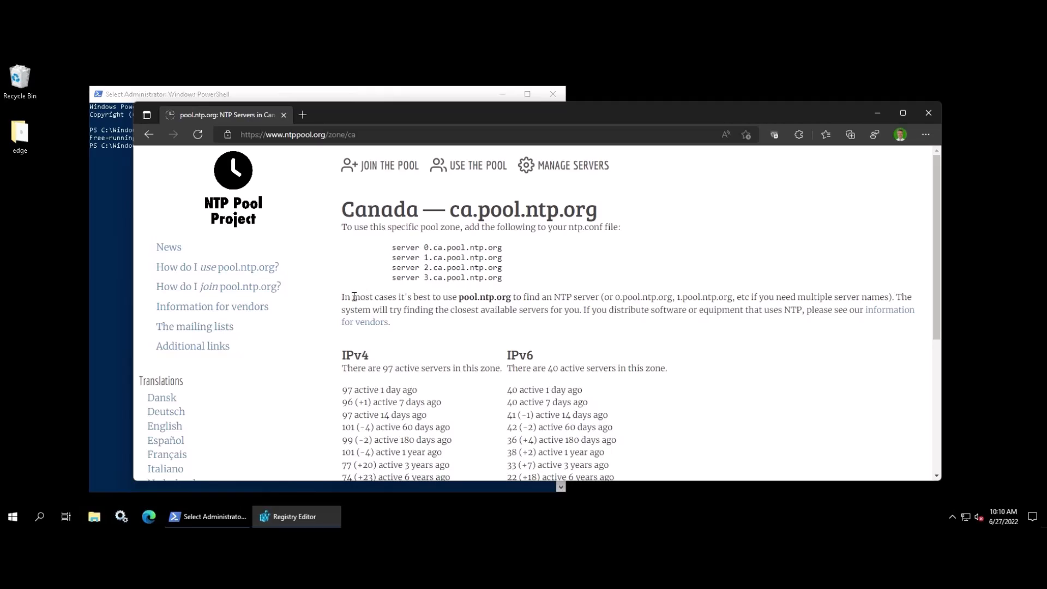
pyautogui.moveTo(603, 297)
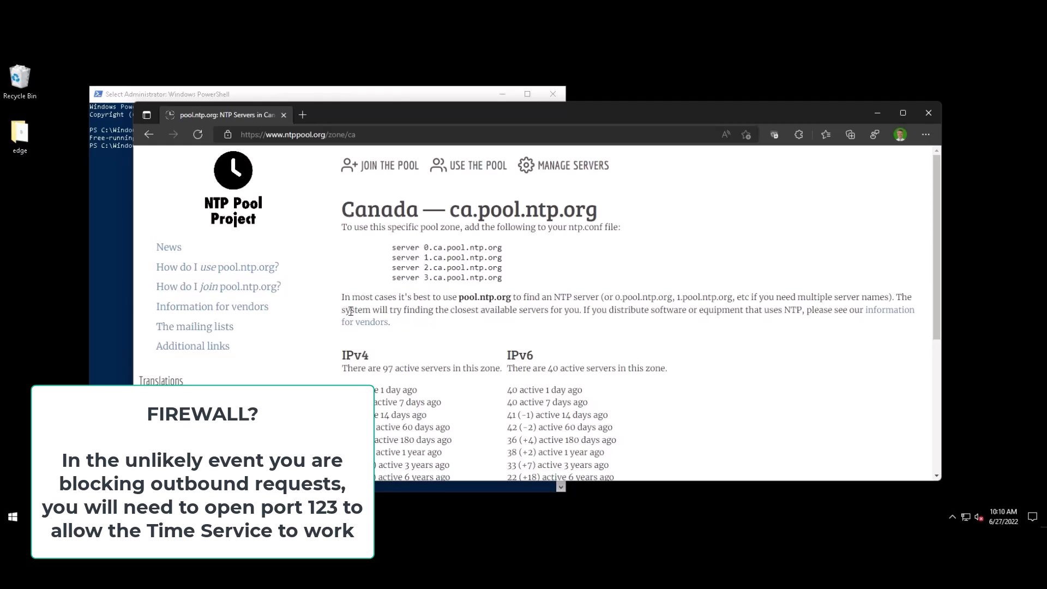
pyautogui.moveTo(345, 310); pyautogui.dragTo(547, 310)
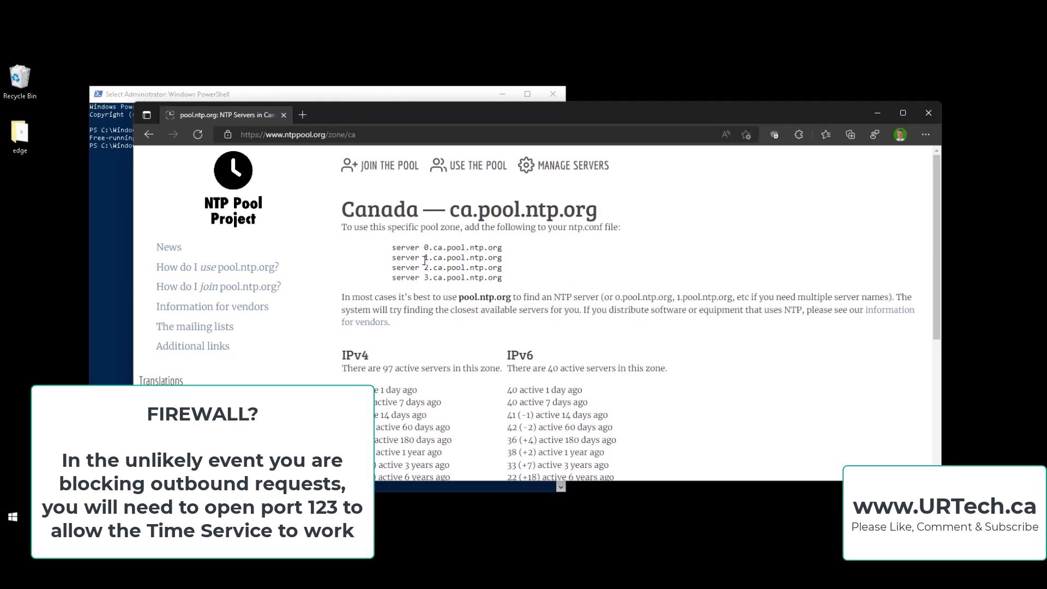
pyautogui.doubleClick(462, 257)
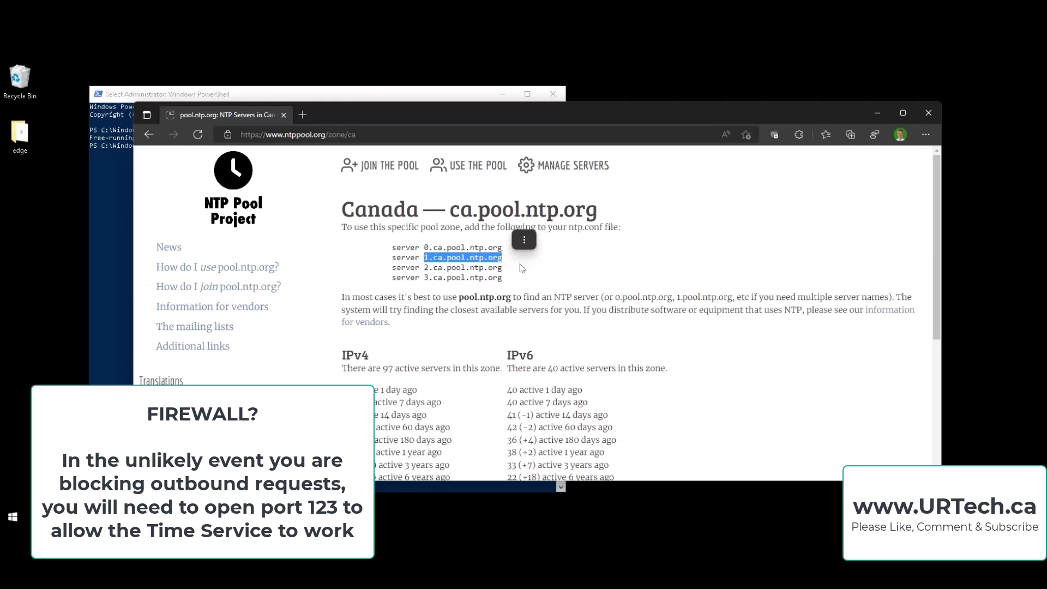
pyautogui.moveTo(554, 280)
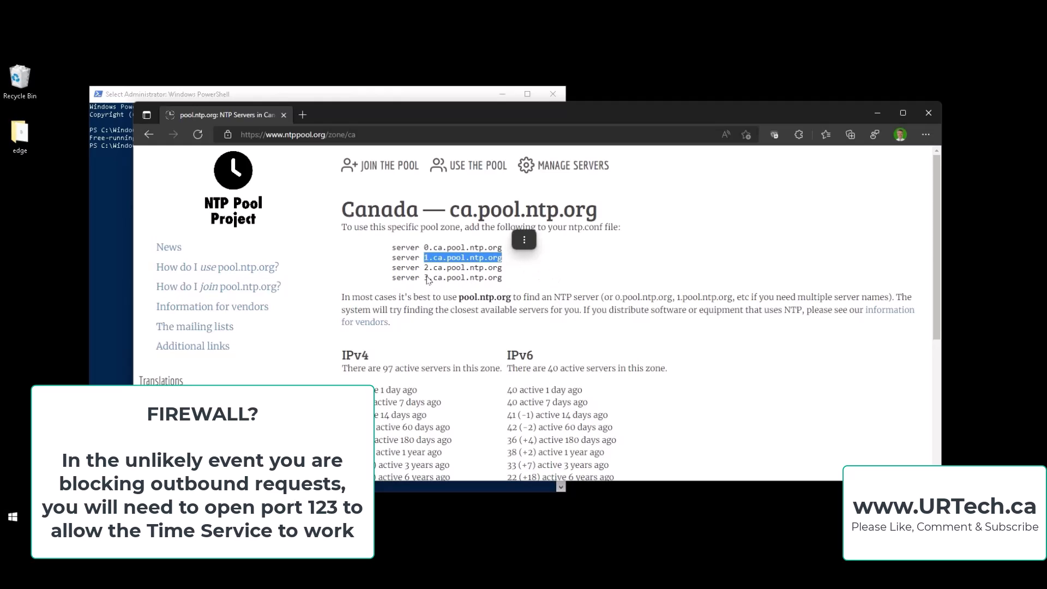
pyautogui.moveTo(497, 288)
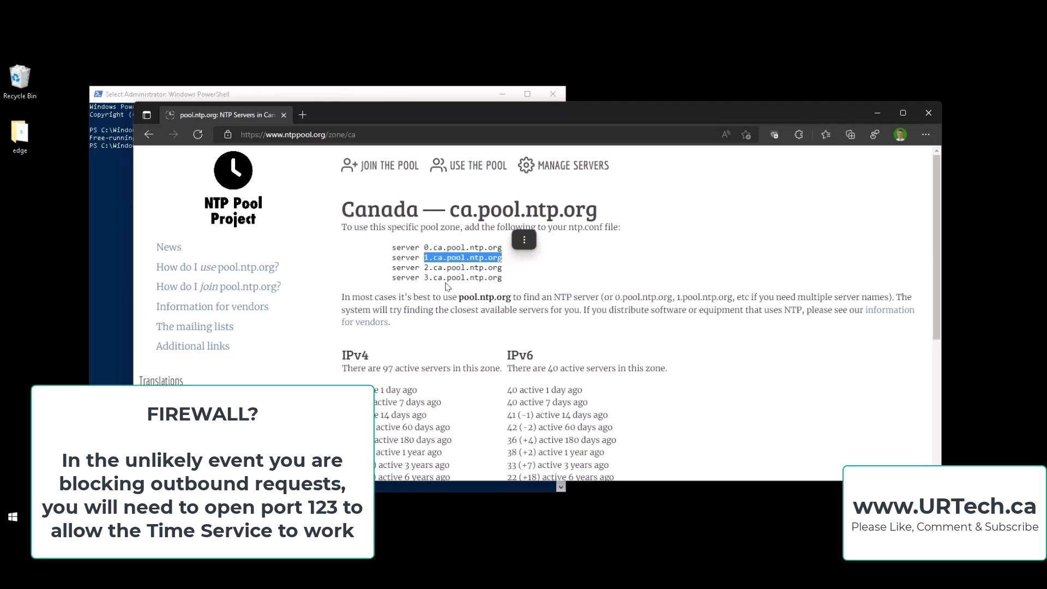
pyautogui.moveTo(452, 250)
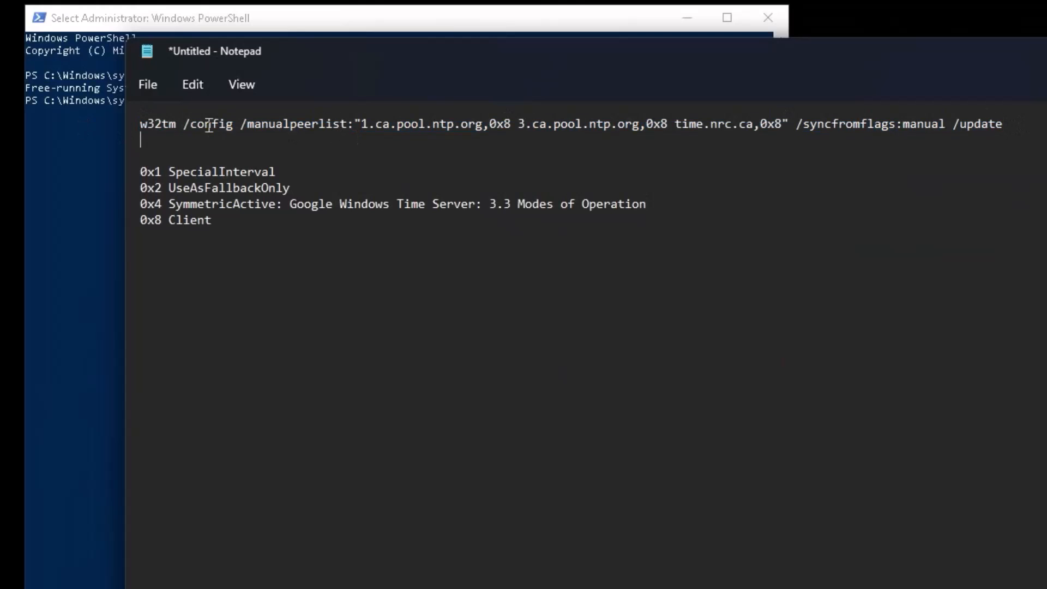
pyautogui.doubleClick(158, 123)
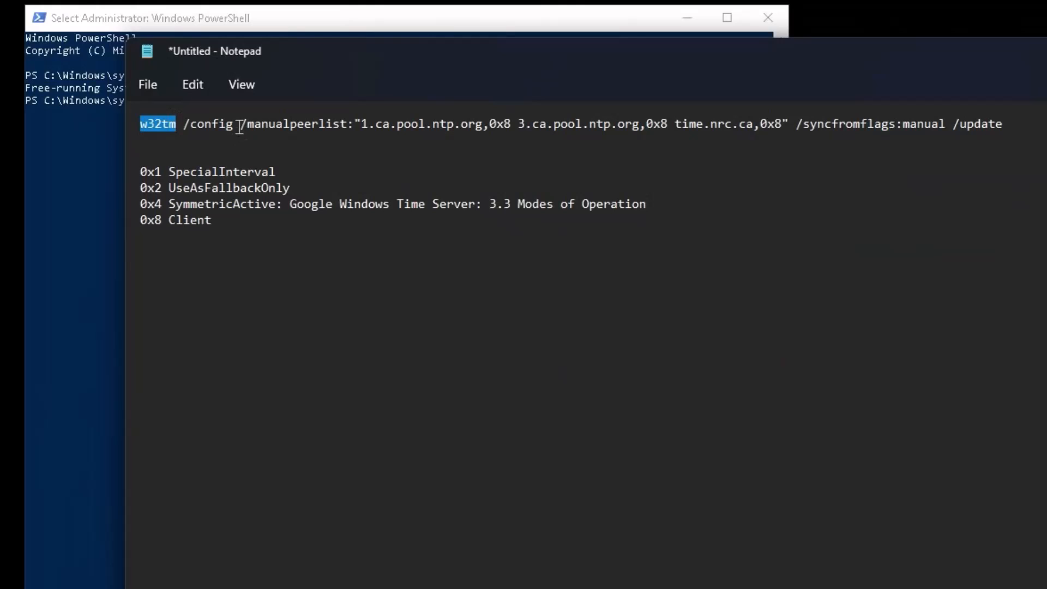
pyautogui.doubleClick(281, 124)
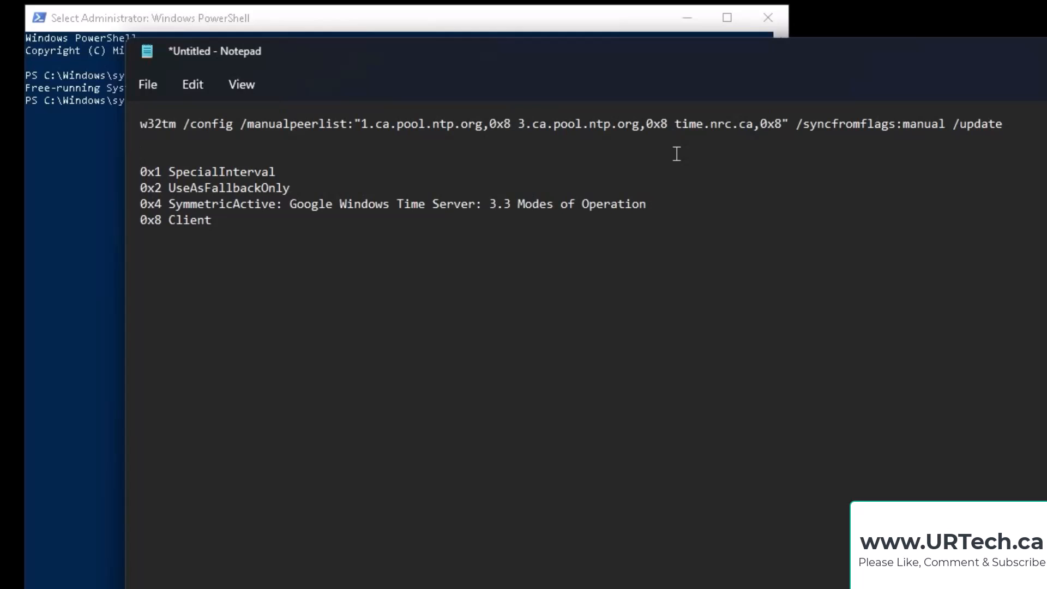
pyautogui.moveTo(464, 130)
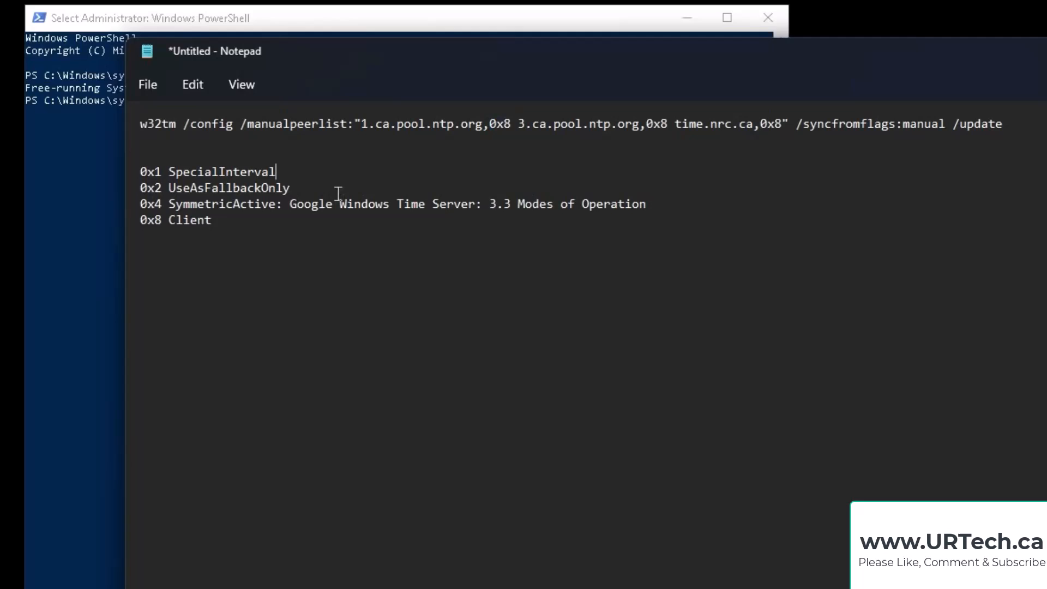
pyautogui.doubleClick(150, 219)
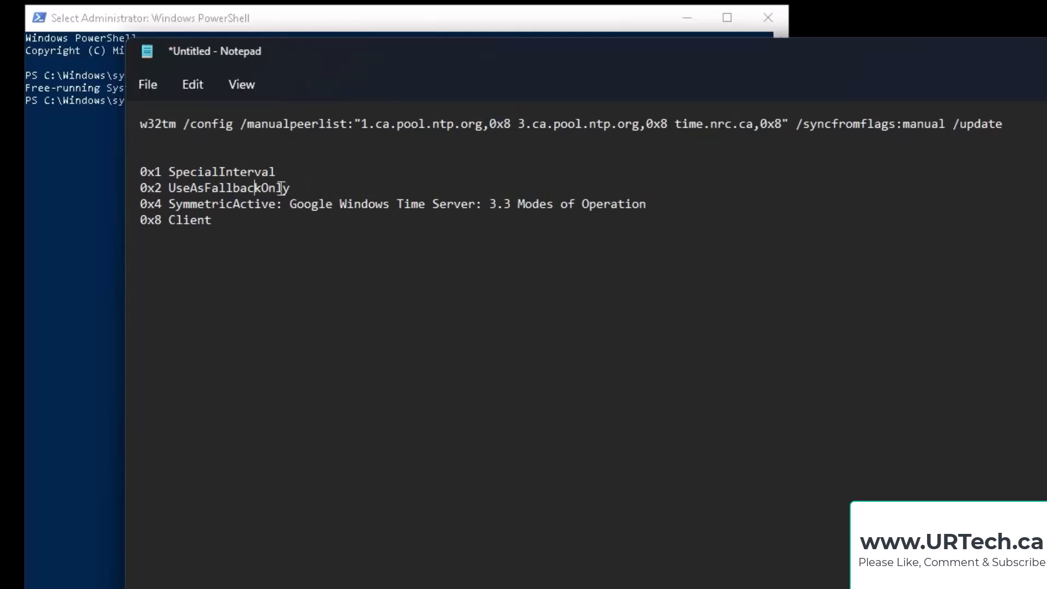
pyautogui.doubleClick(150, 188)
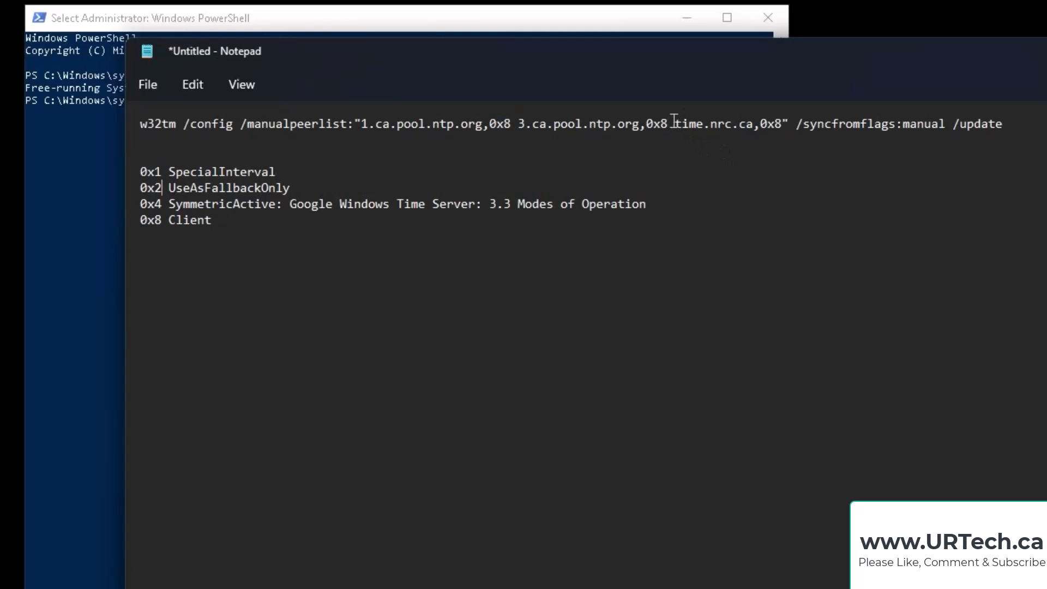
pyautogui.moveTo(676, 124); pyautogui.dragTo(778, 124)
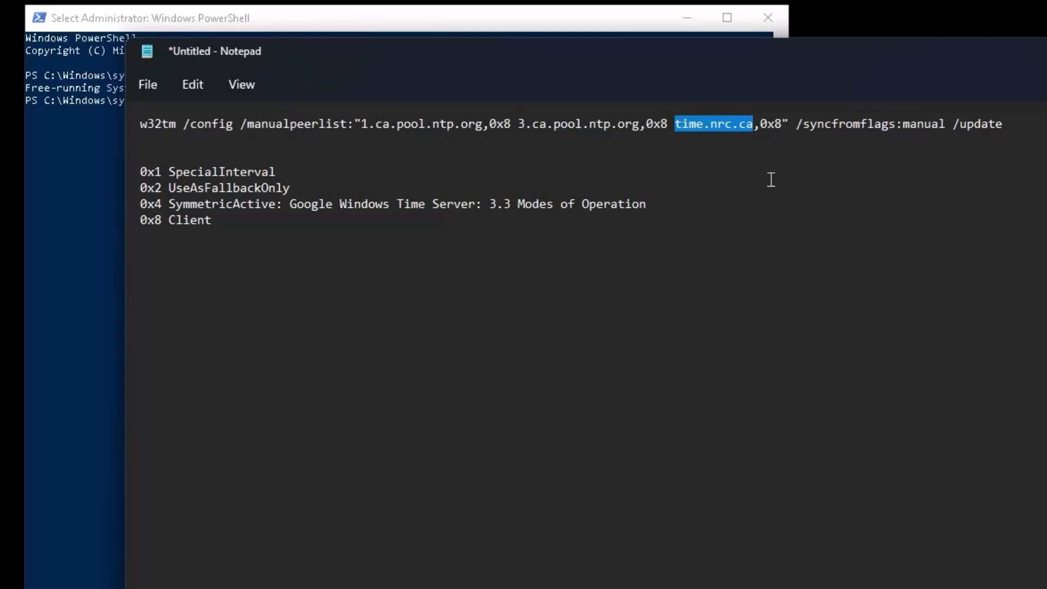
pyautogui.moveTo(778, 117)
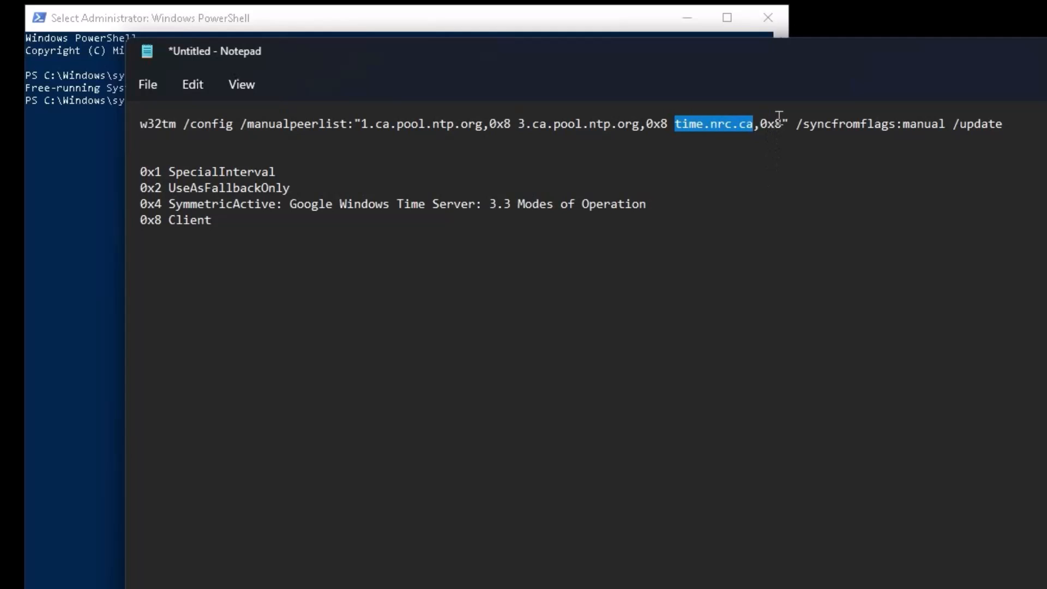
pyautogui.click(819, 141)
pyautogui.write('2')
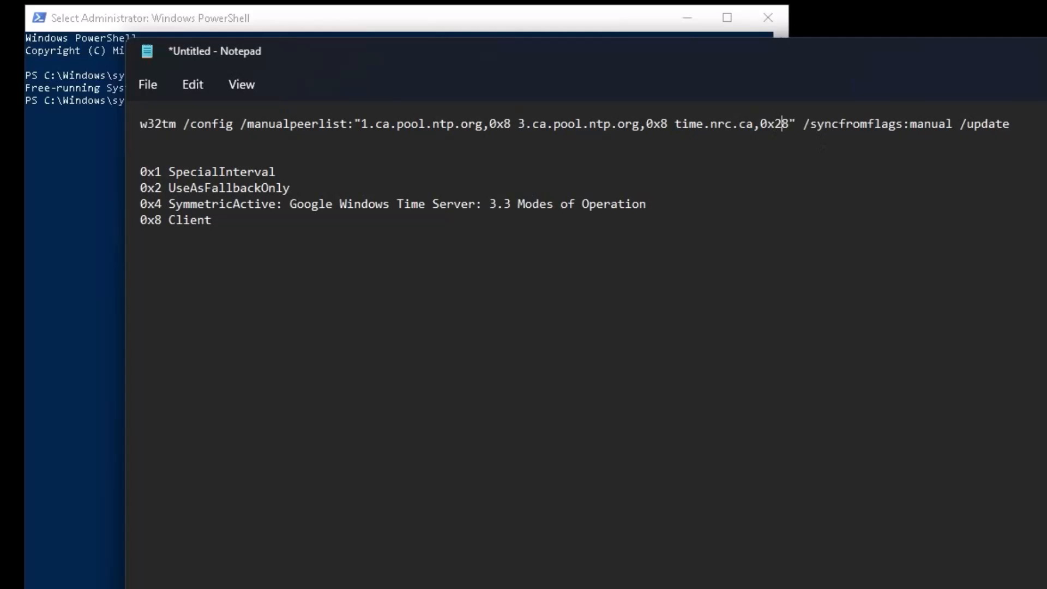
pyautogui.press('Backspace')
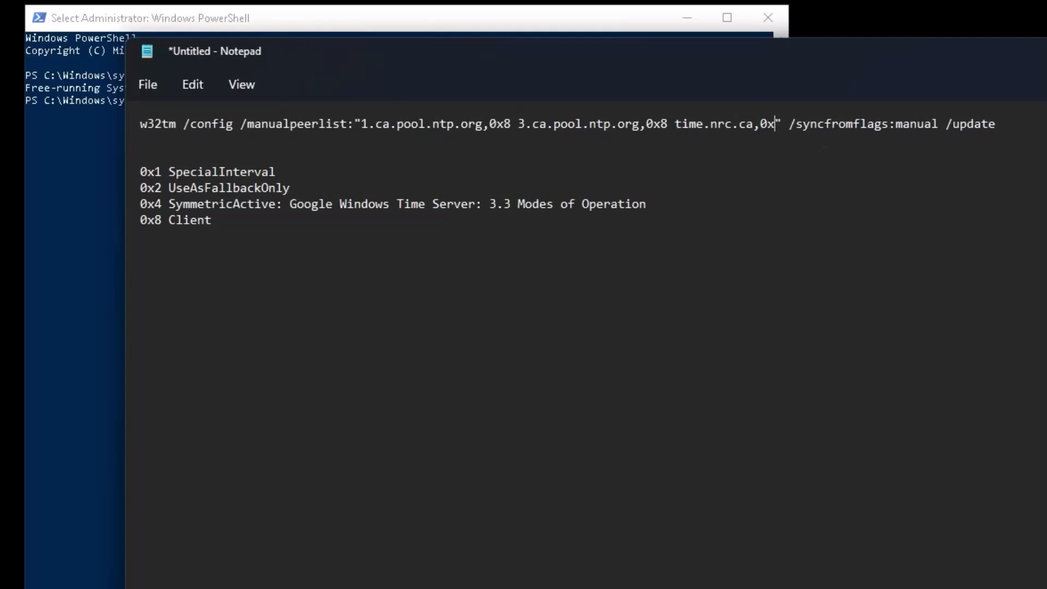
pyautogui.write('8')
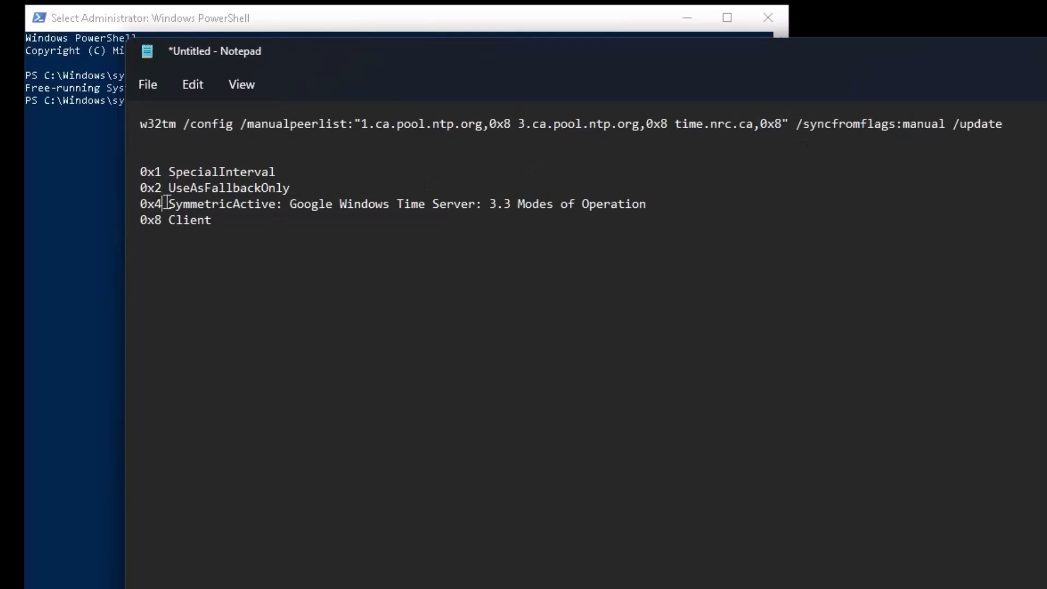
pyautogui.doubleClick(215, 205)
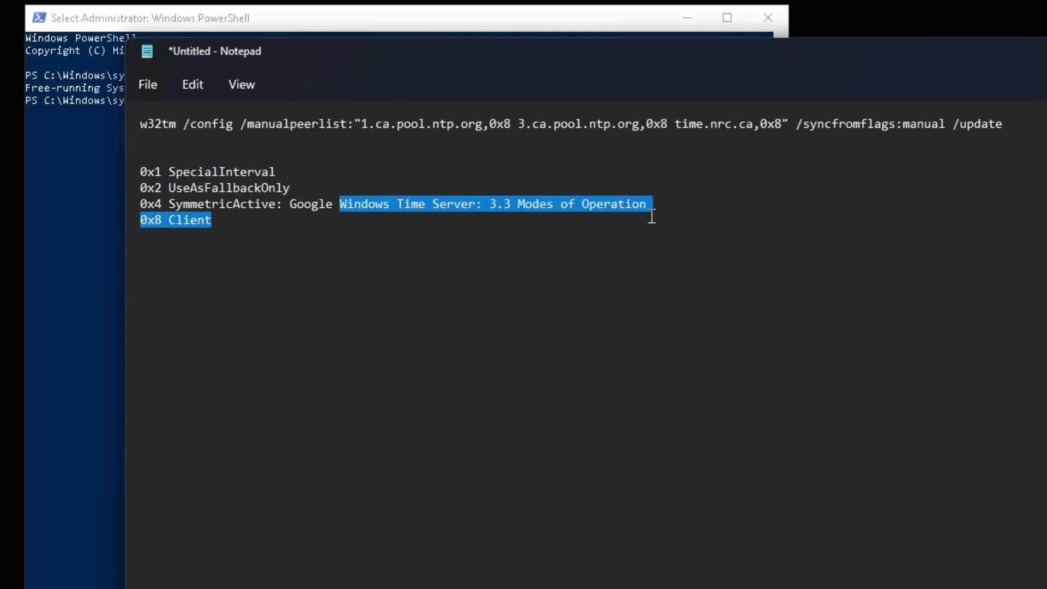
pyautogui.click(649, 204)
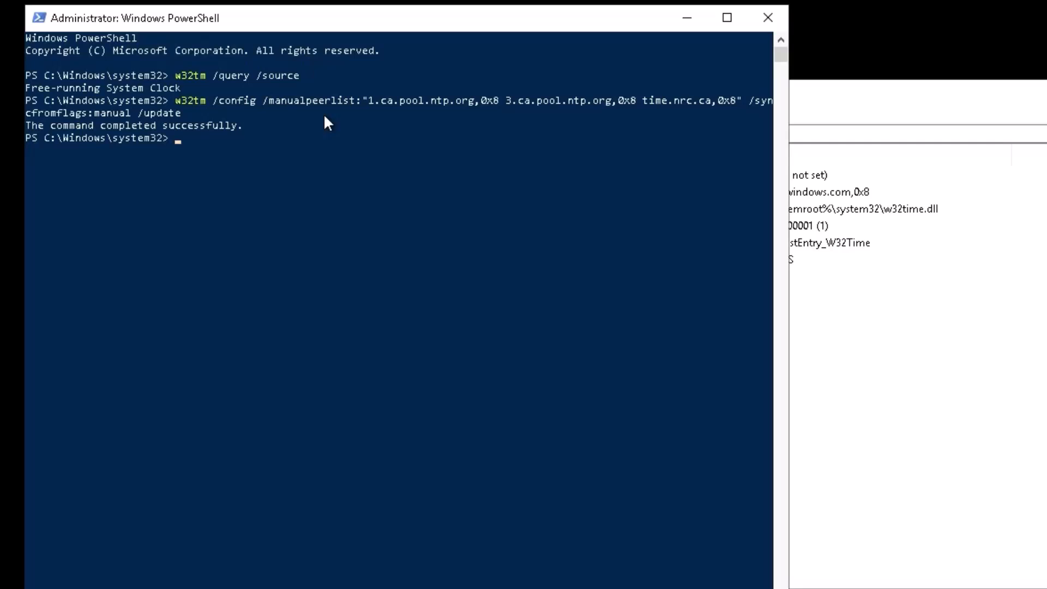
# Step: Run w32tm /query /source, which now returns 3.ca.pool.ntp.org,0x8
pyautogui.write('w32tm /query /source')
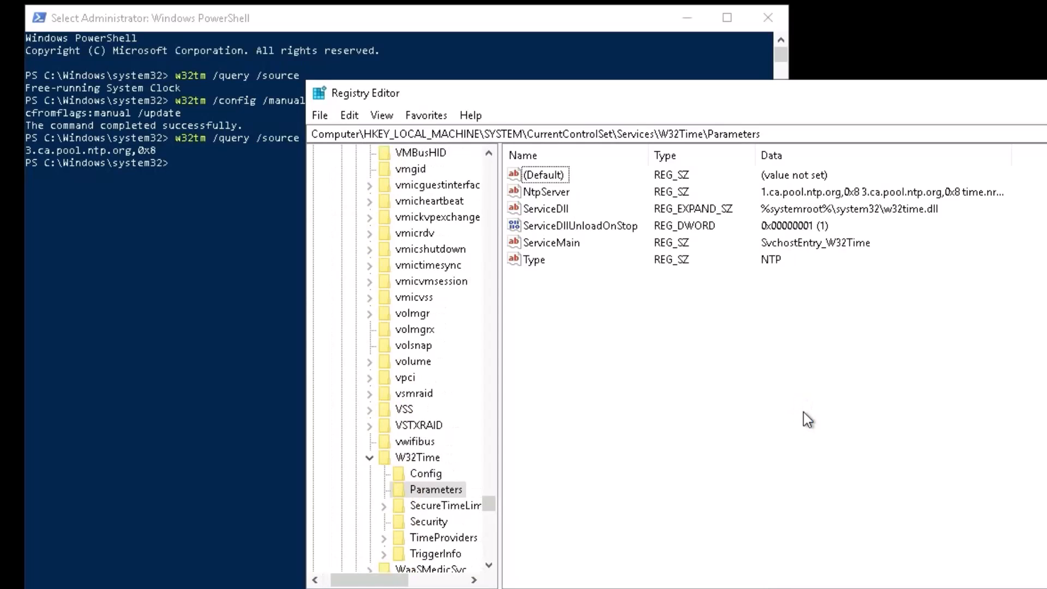
pyautogui.moveTo(537, 269)
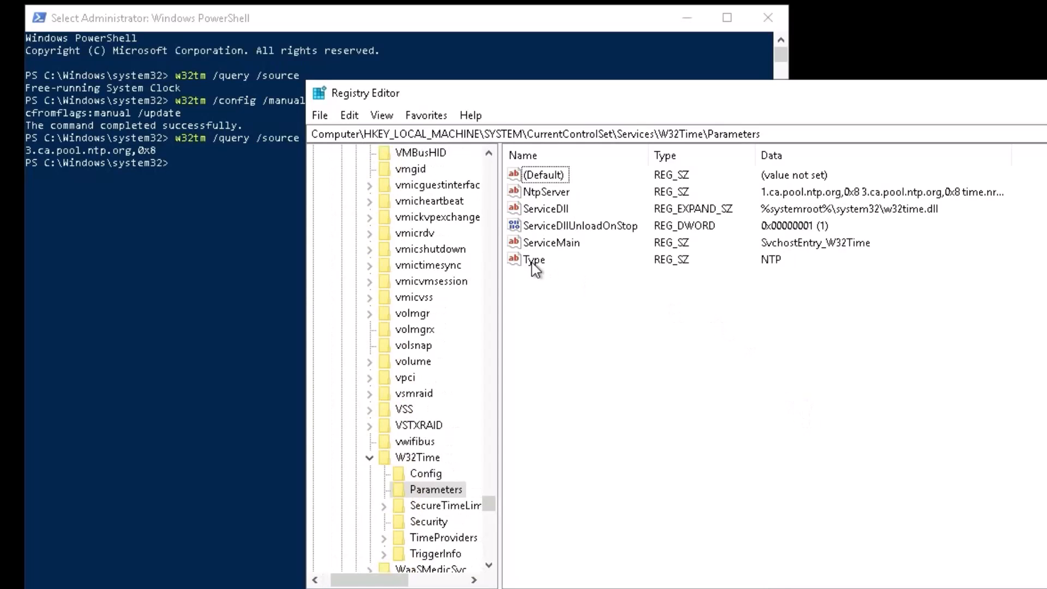
# Step: Inspect the updated Type (NTP) and NtpServer values under W32Time Parameters
pyautogui.click(535, 259)
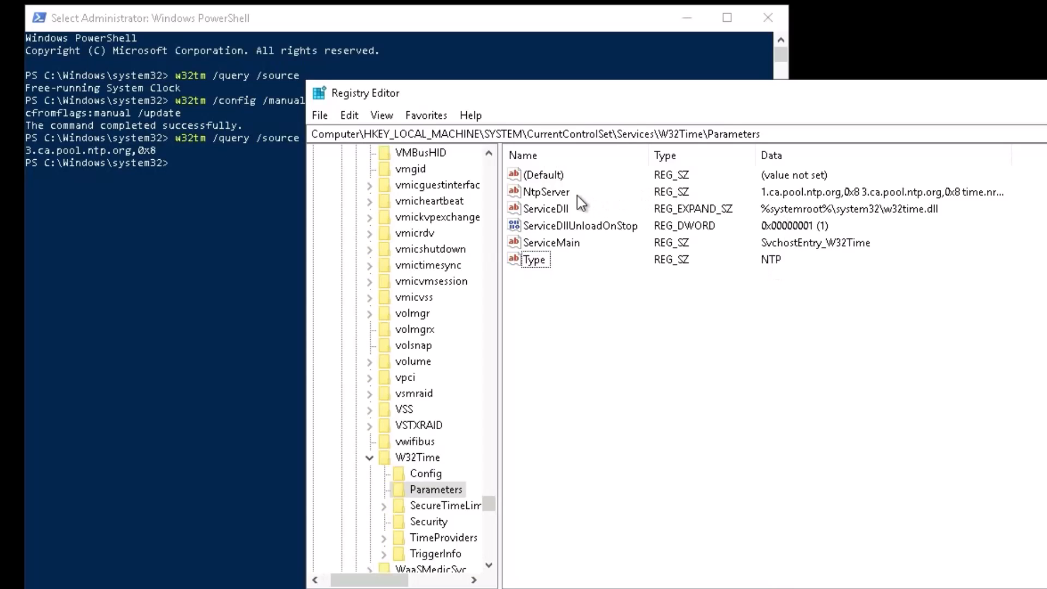
pyautogui.click(546, 193)
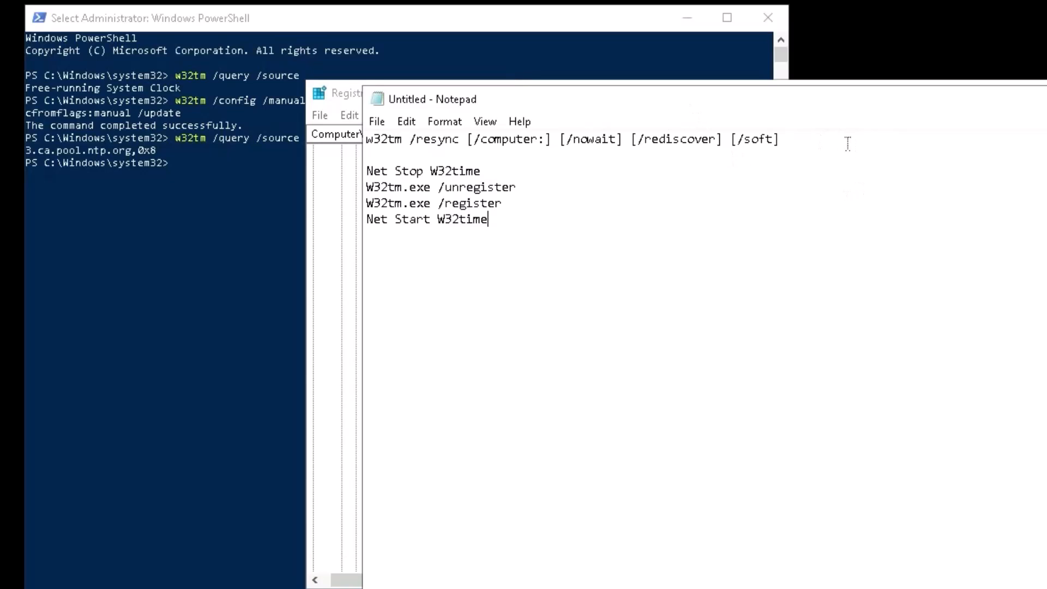
pyautogui.moveTo(794, 138)
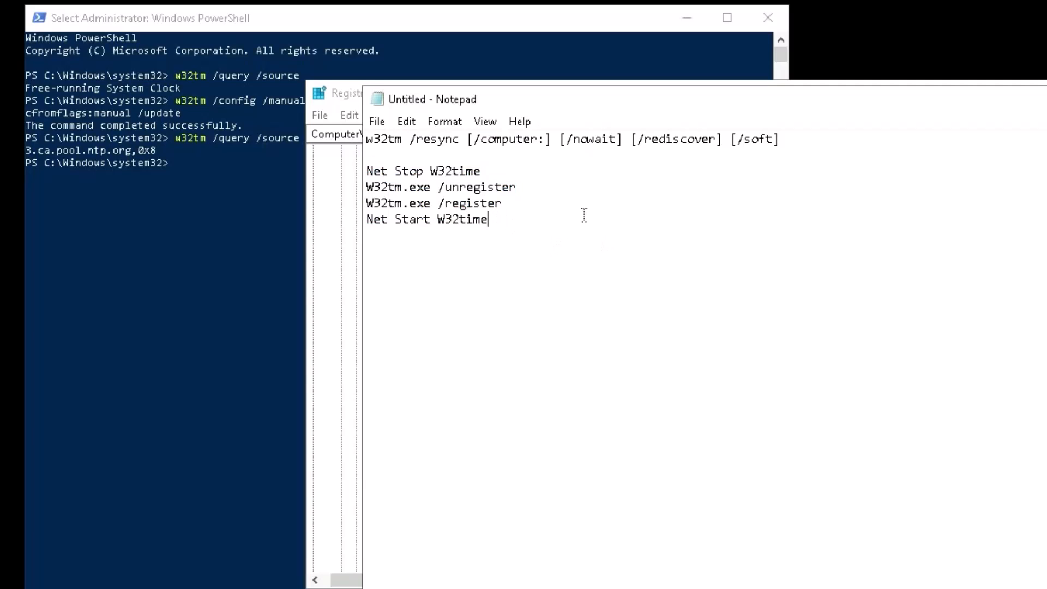
# Step: Add w32tm /config /update to the Notepad notes and select that command
pyautogui.write('w32tm /config /update')
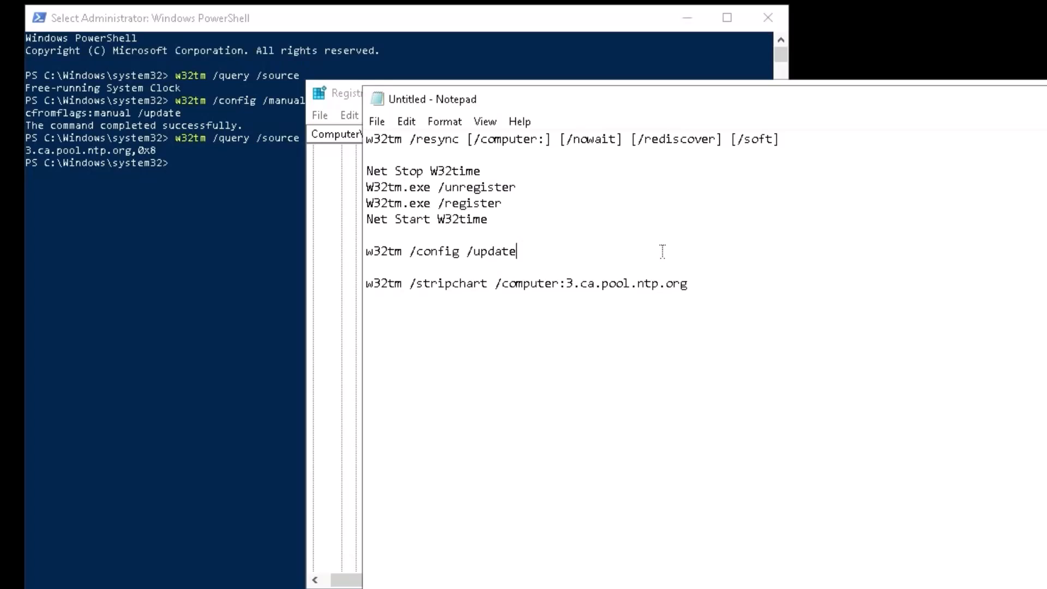
pyautogui.moveTo(544, 250)
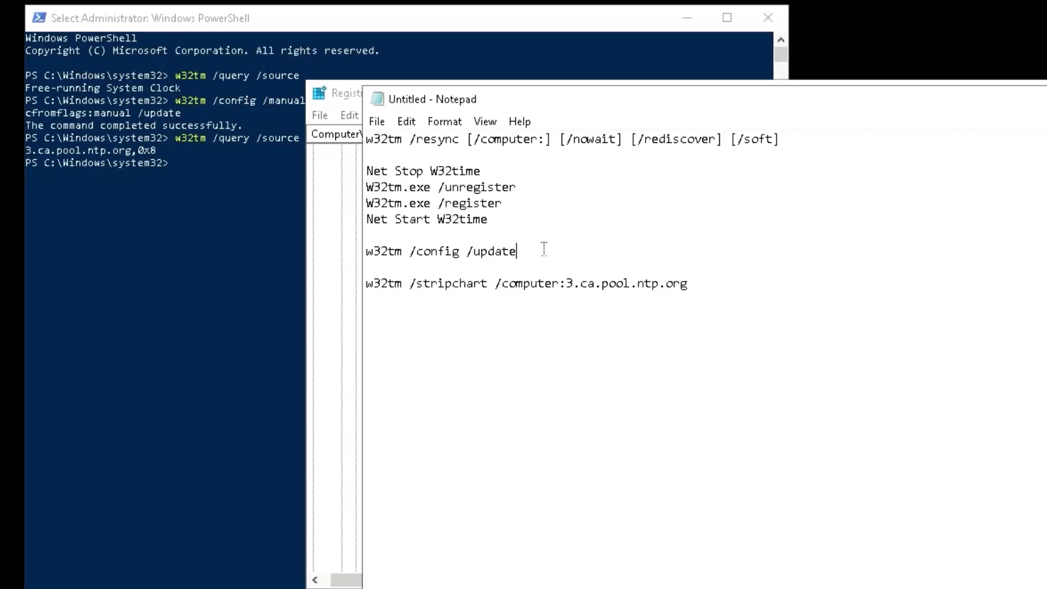
pyautogui.moveTo(531, 250)
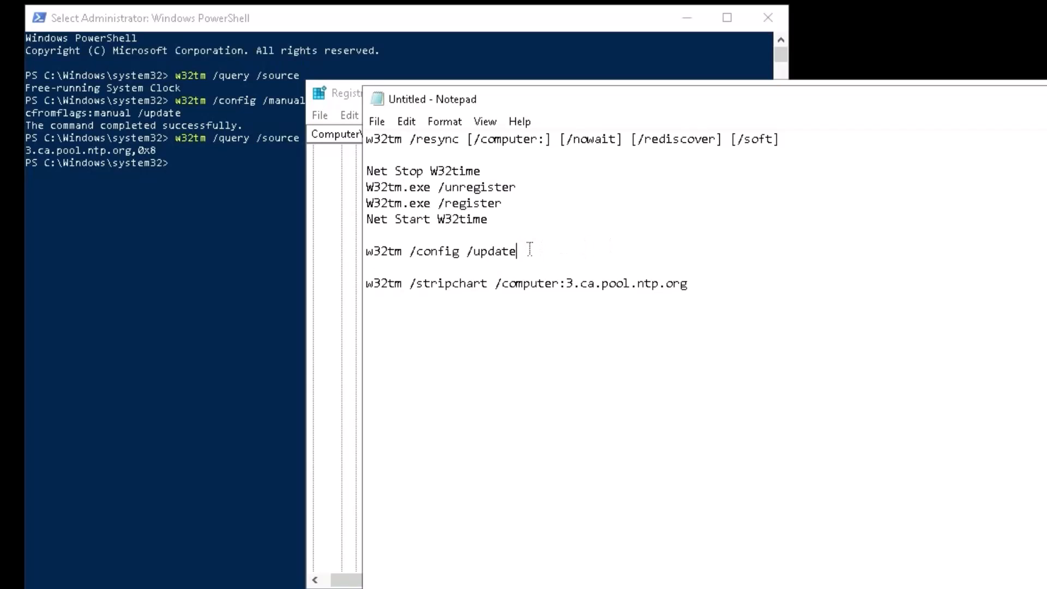
pyautogui.moveTo(538, 250)
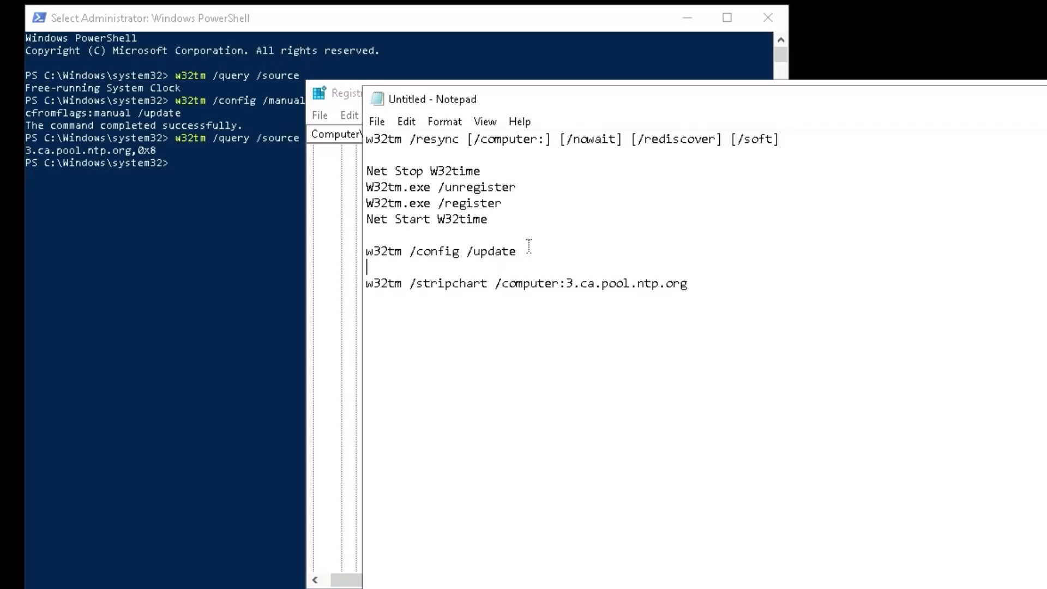
pyautogui.doubleClick(440, 250)
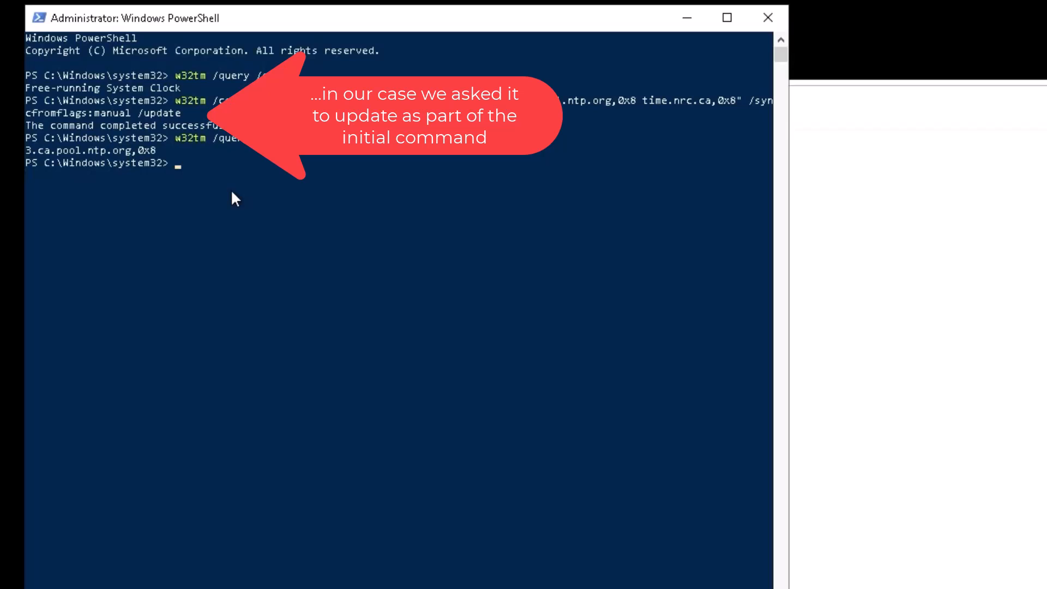
# Step: Run w32tm /config /update in PowerShell, then select the stripchart server name in Notepad
pyautogui.write('w32tm /config /update')
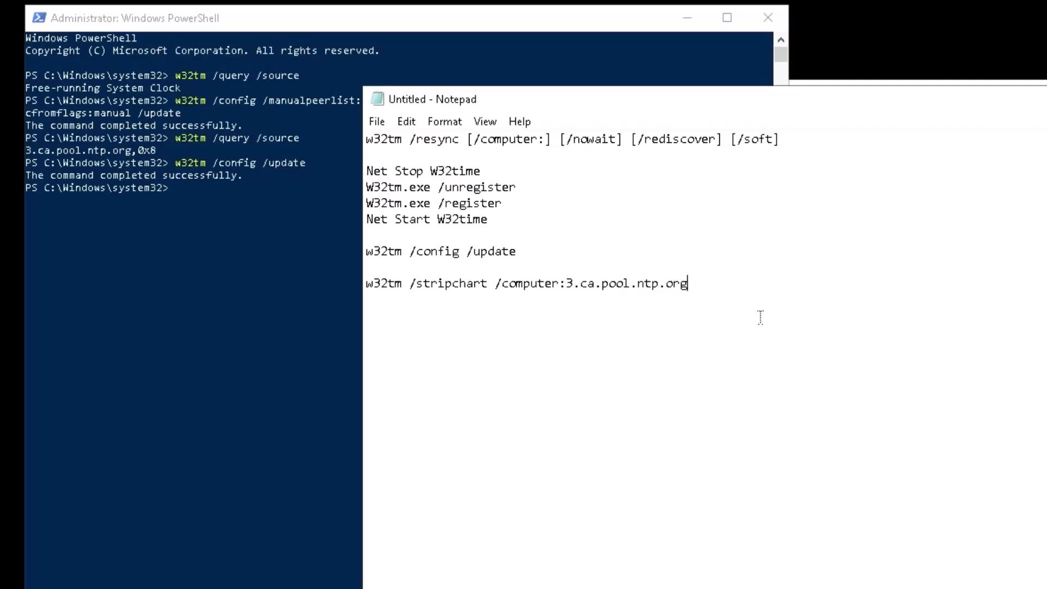
pyautogui.doubleClick(660, 282)
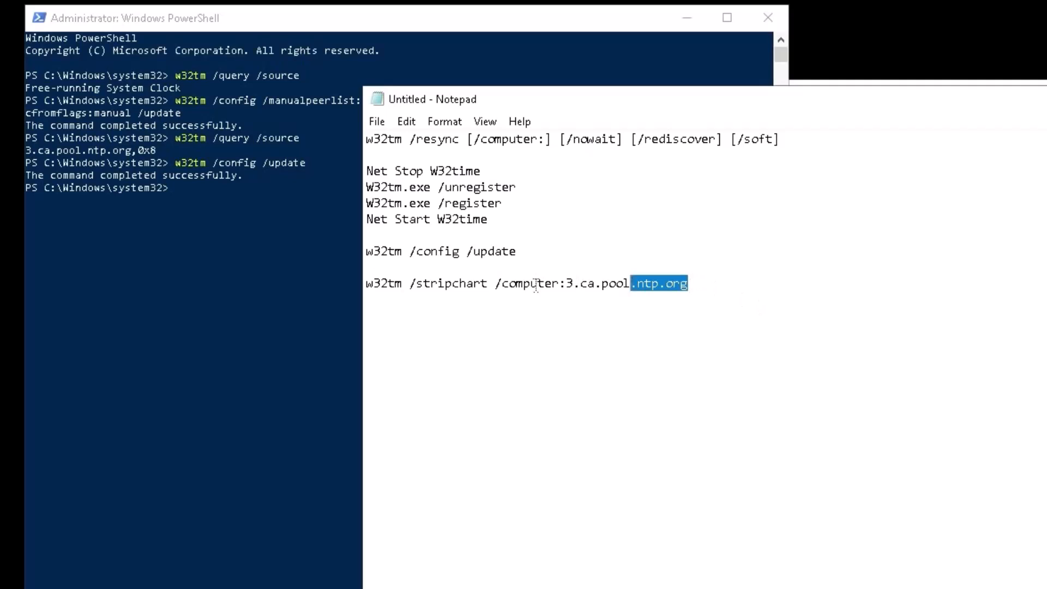